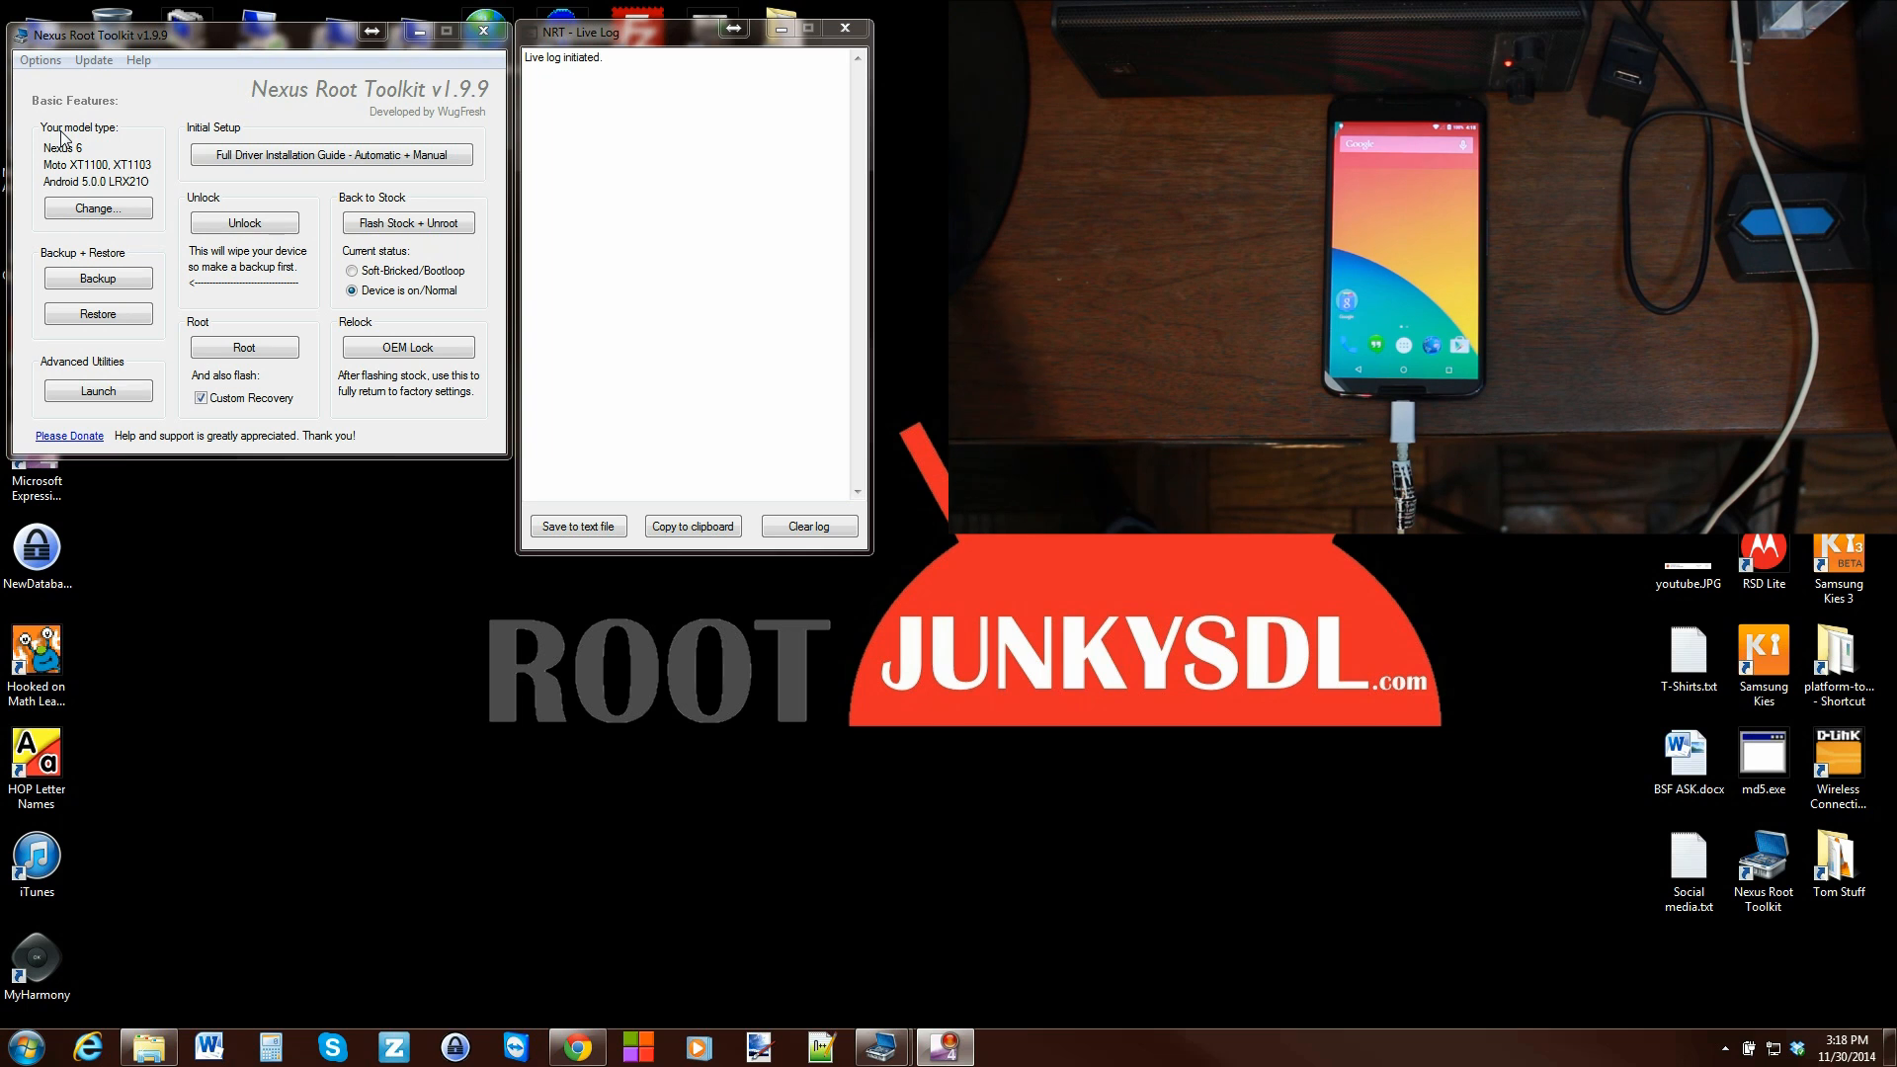
{"action": "mouse_move", "coordinate": [83, 196]}
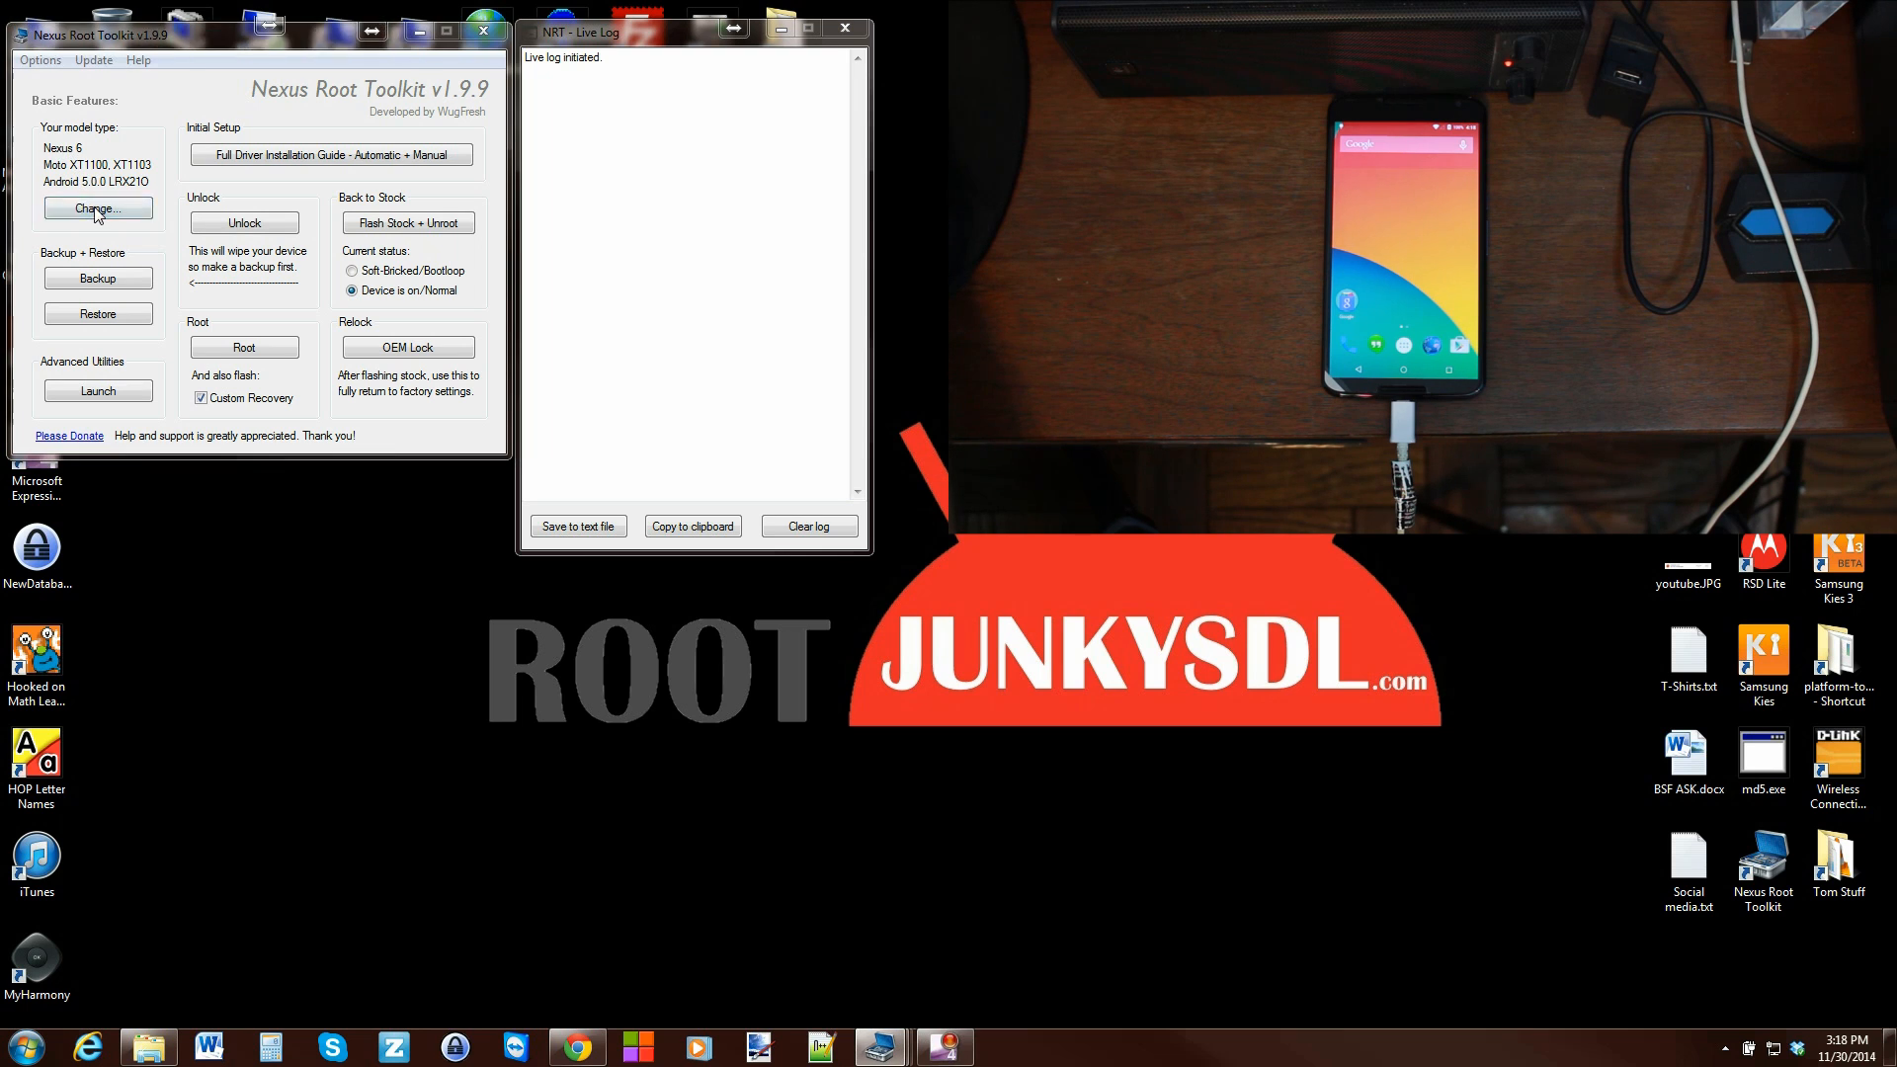
Step: Choose Nexus 7 2013 Edition (Wi-Fi Tablet) as the device in the model type settings
{"action": "left_click", "coordinate": [97, 207]}
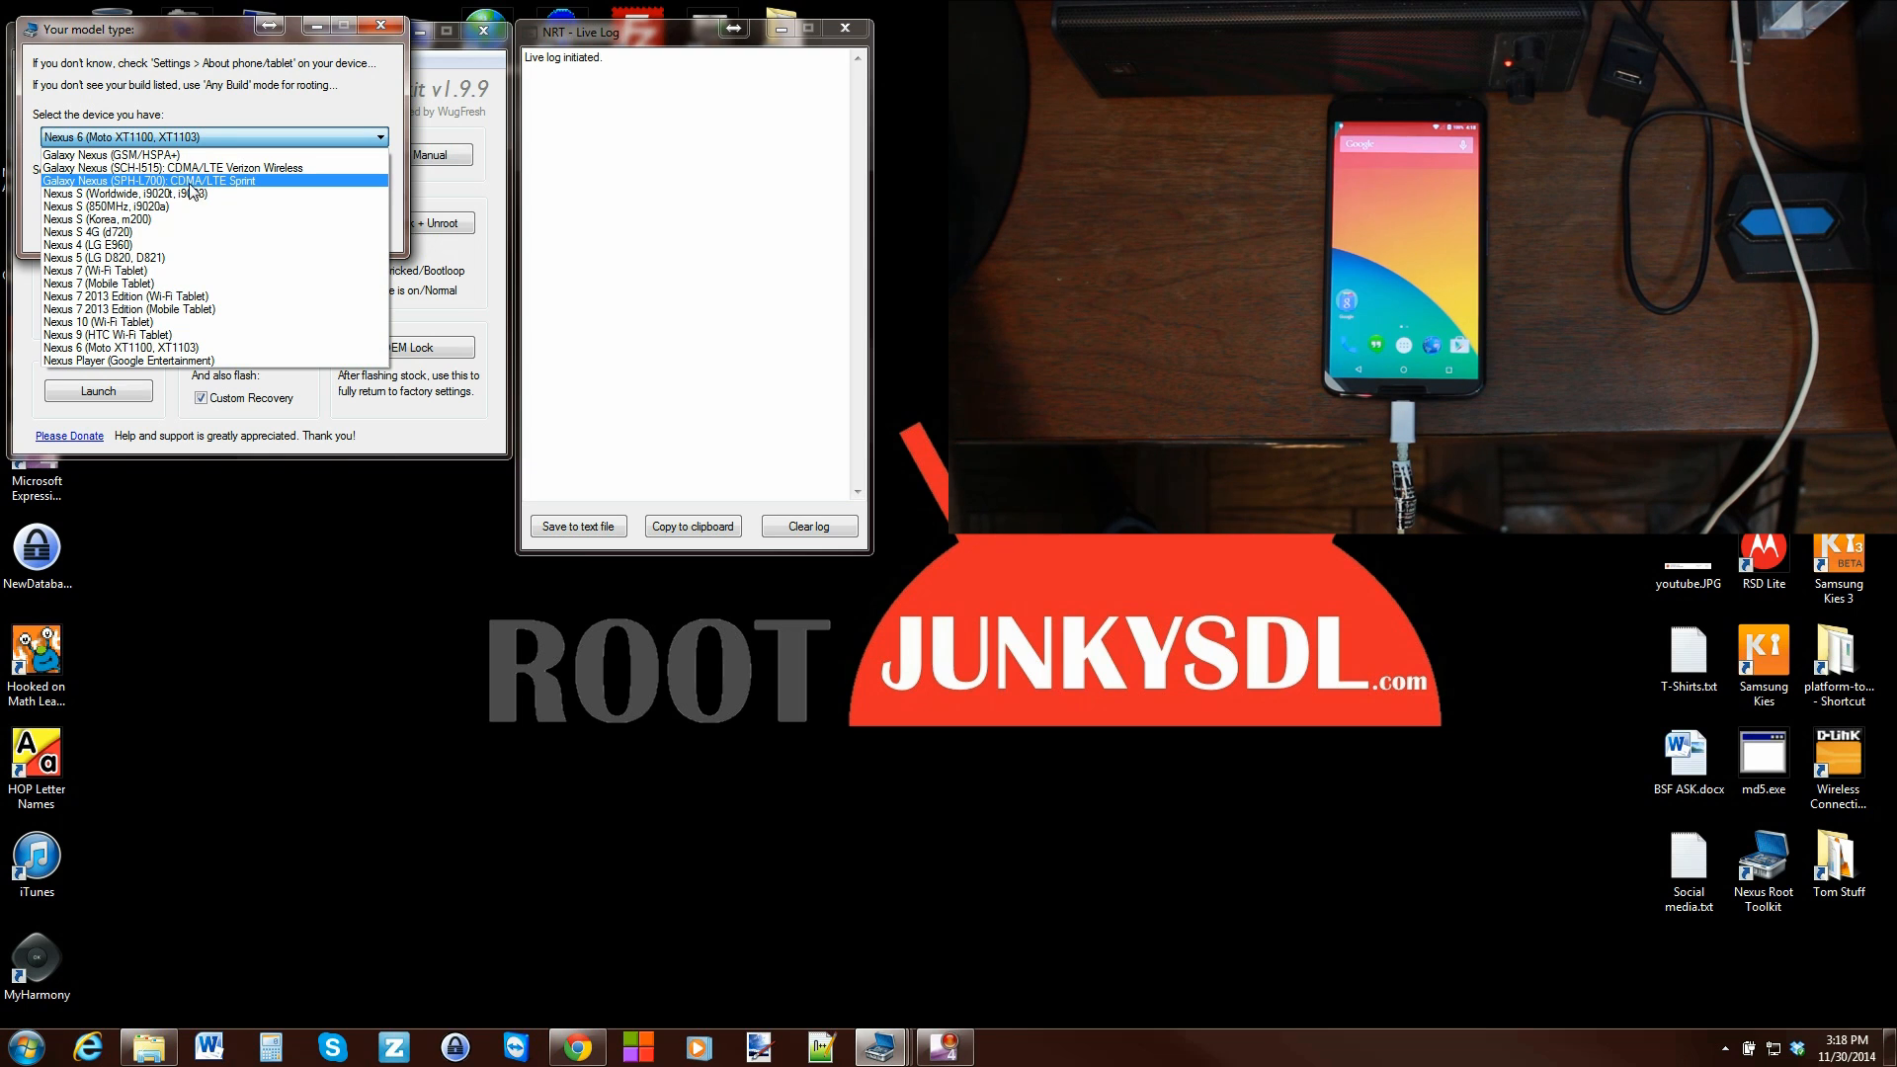
{"action": "mouse_move", "coordinate": [174, 218]}
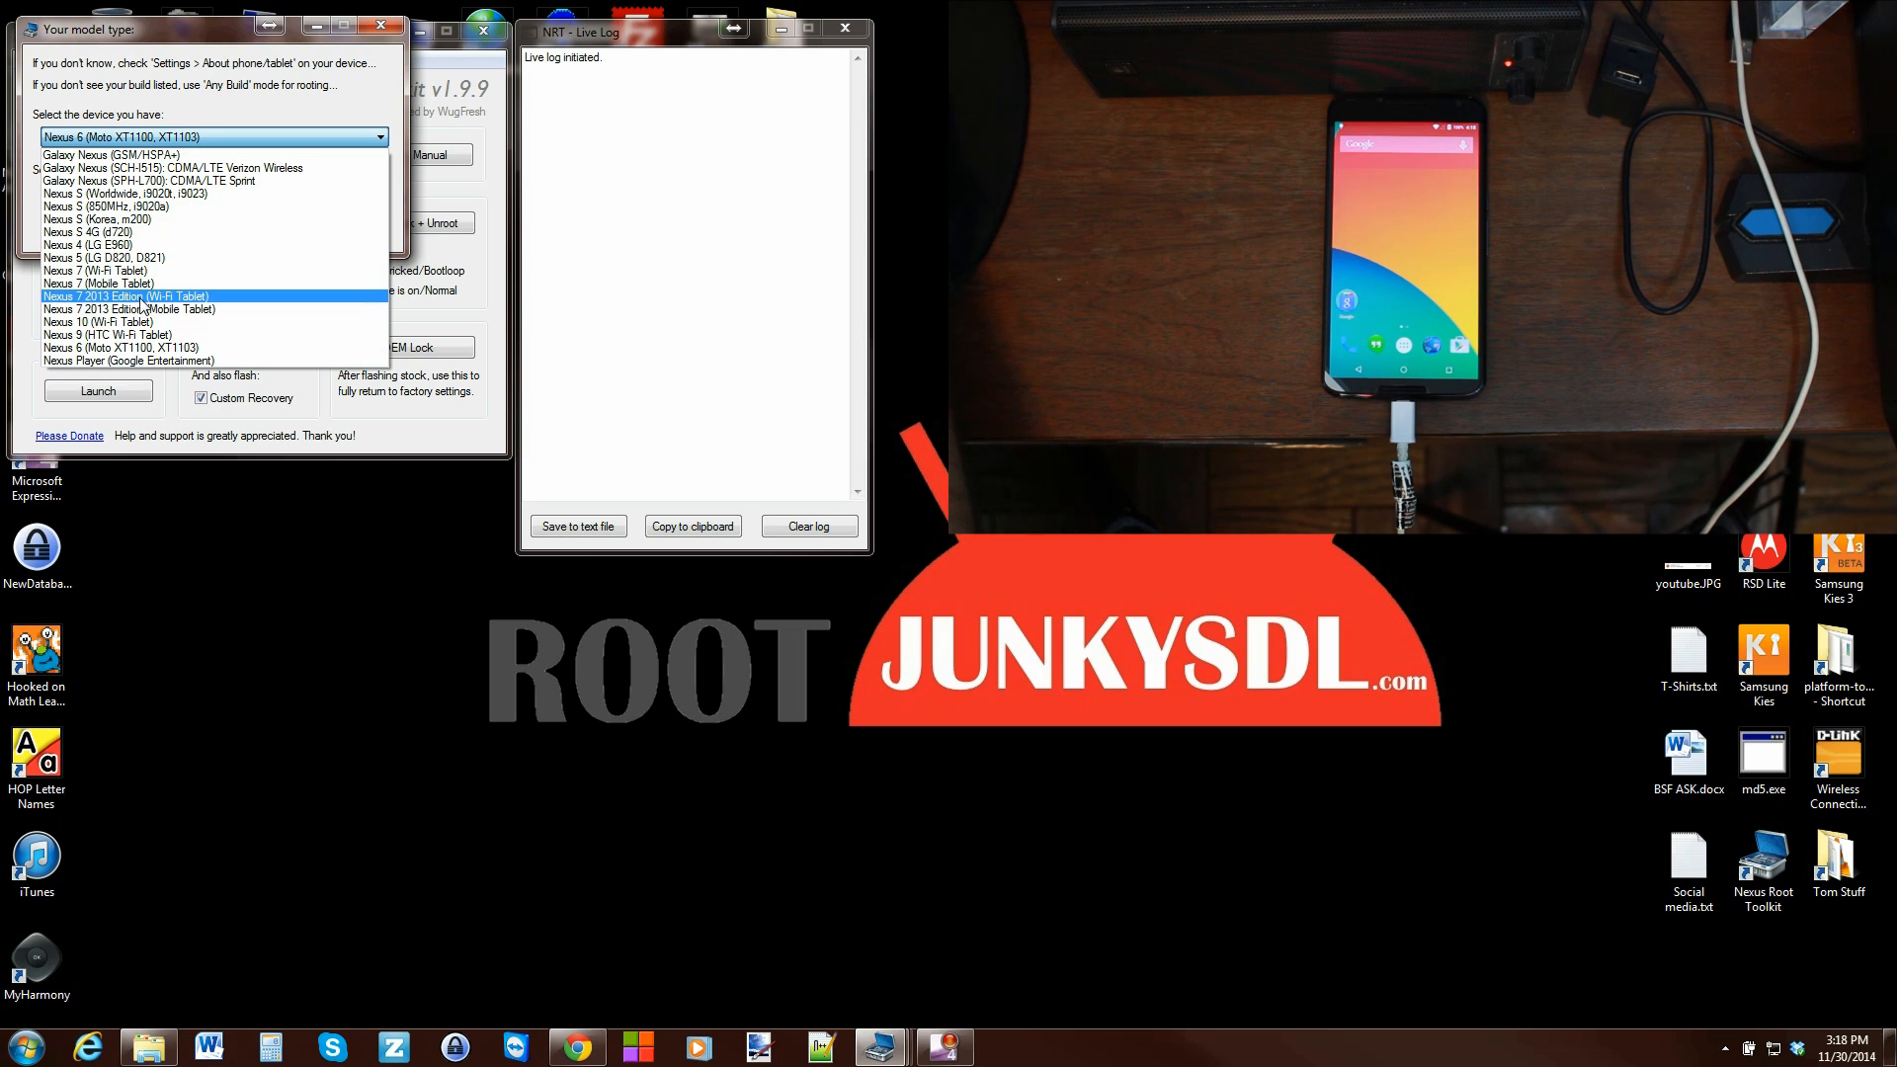
{"action": "left_click", "coordinate": [124, 296]}
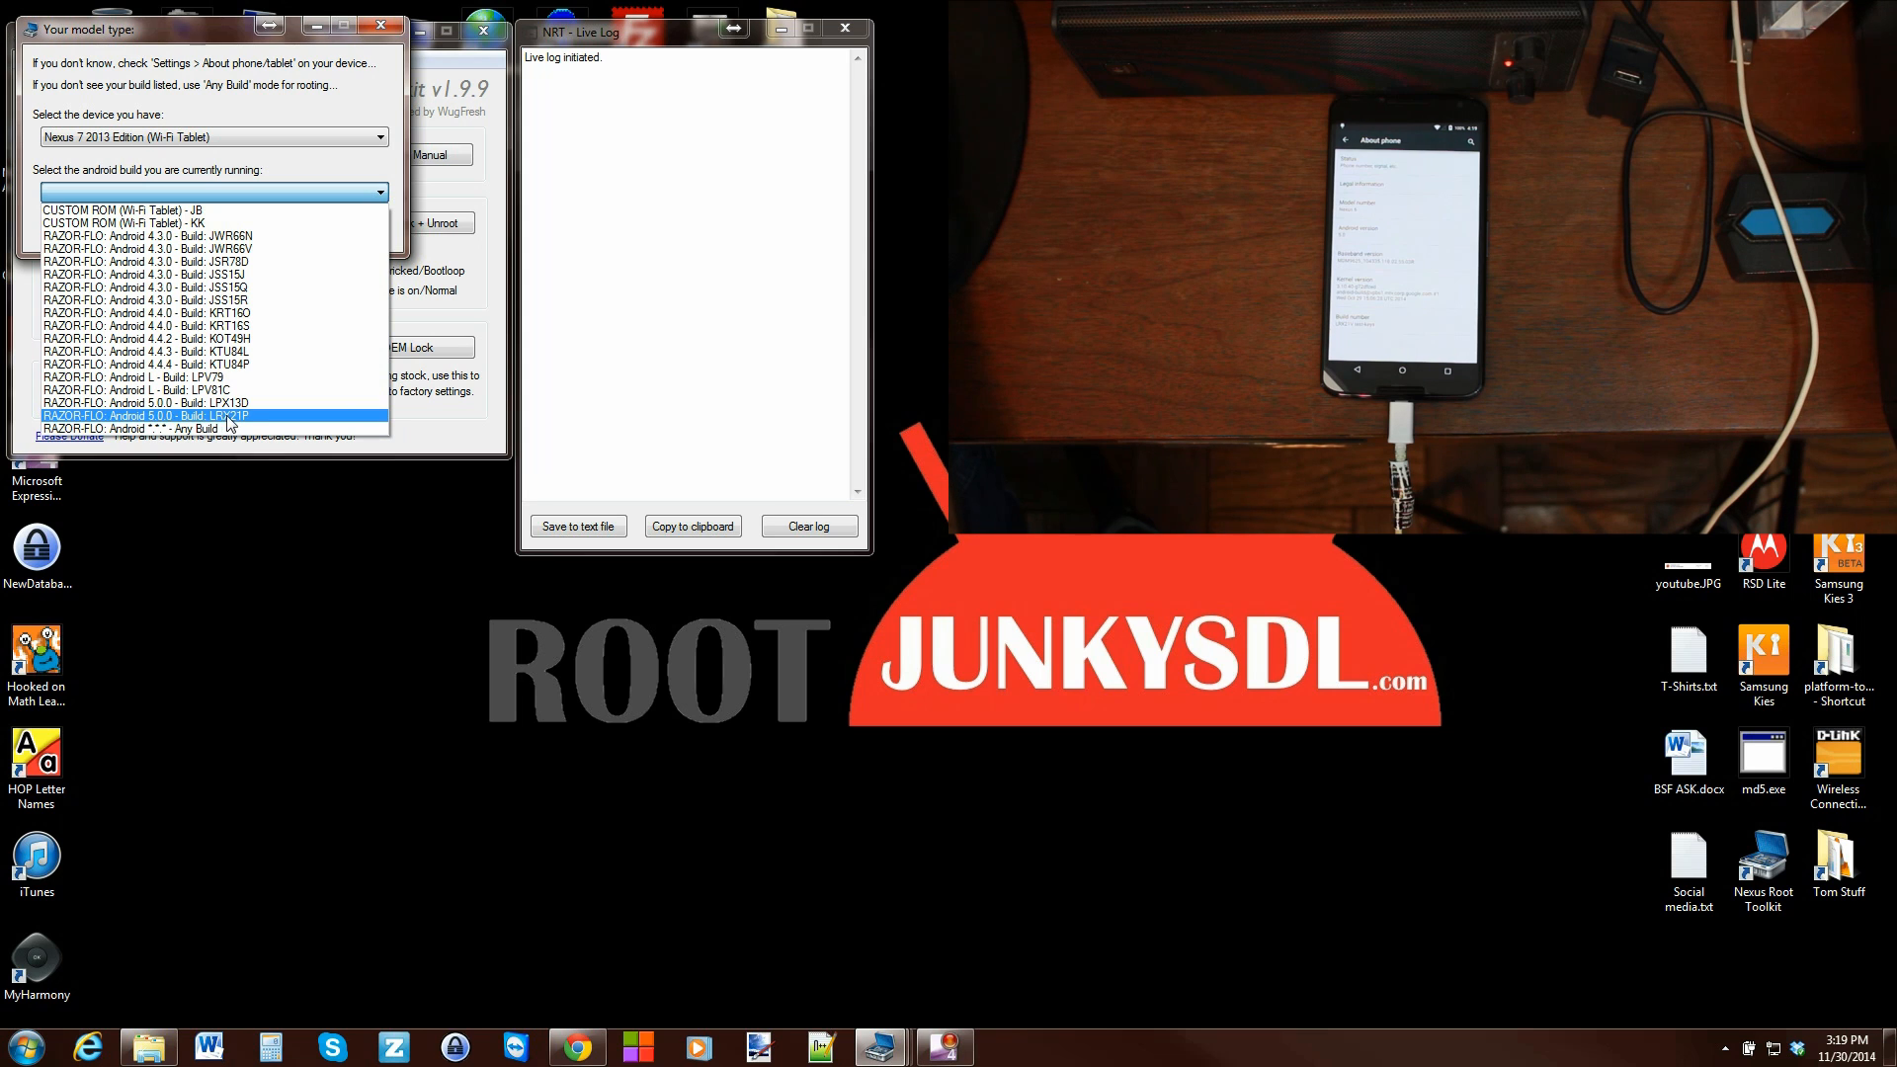
Step: Apply the Nexus 7 2013 choice and acknowledge the USB debugging instructions
{"action": "left_click", "coordinate": [144, 415]}
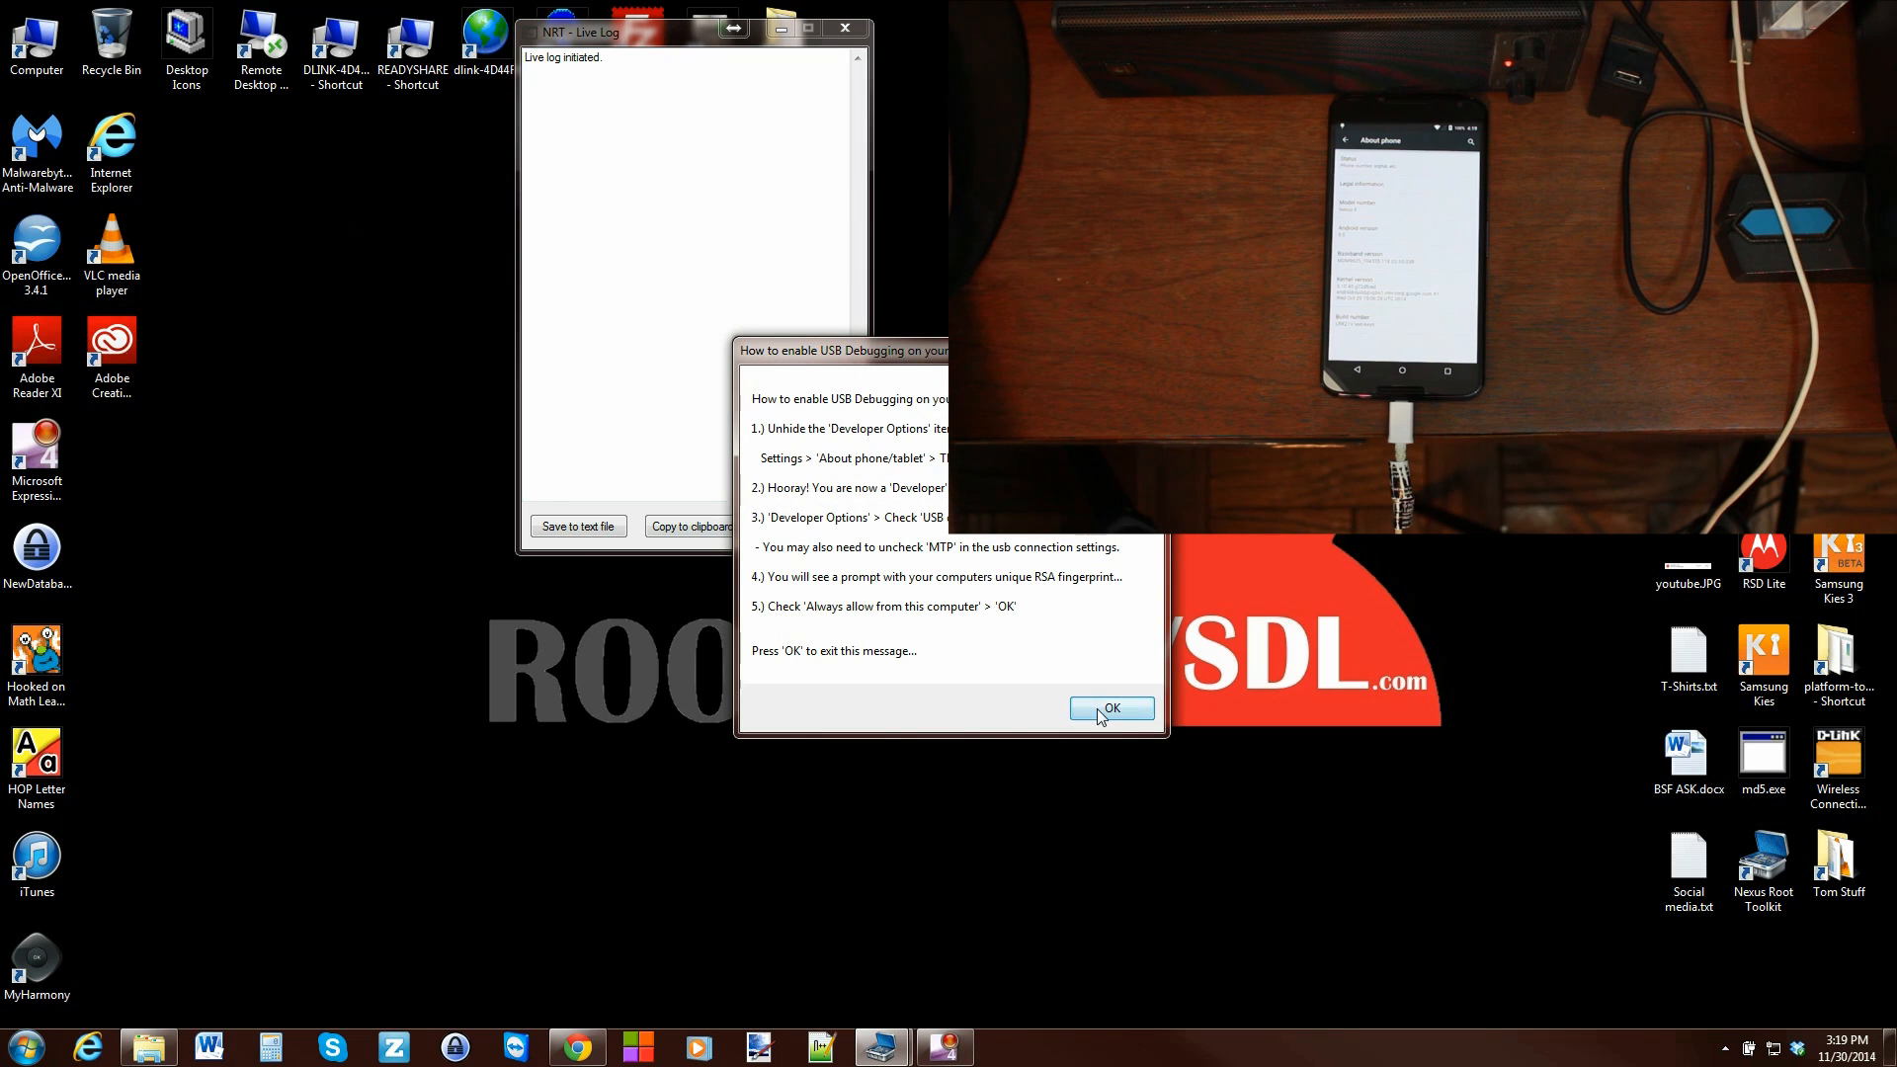
{"action": "left_click", "coordinate": [1108, 707]}
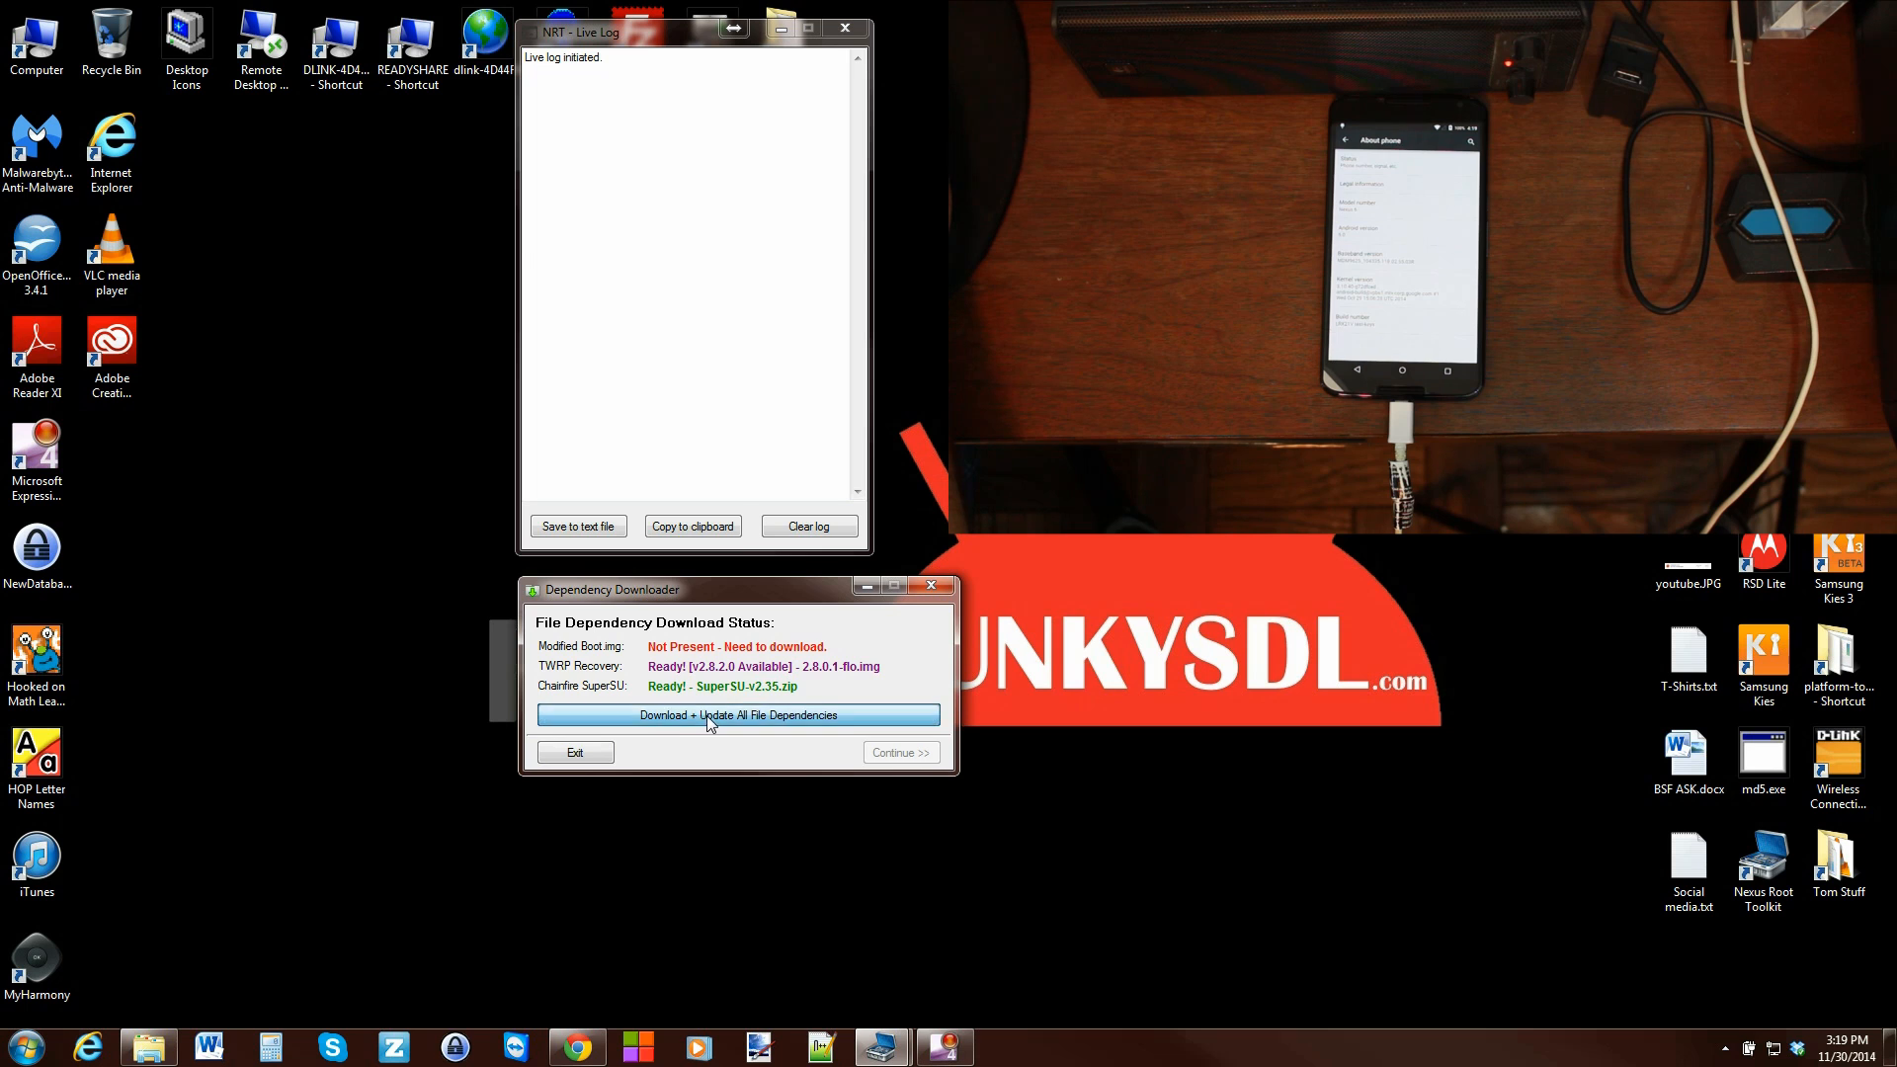
Step: Download all missing dependency files and return to the main window marked Ready
{"action": "left_click", "coordinate": [737, 714]}
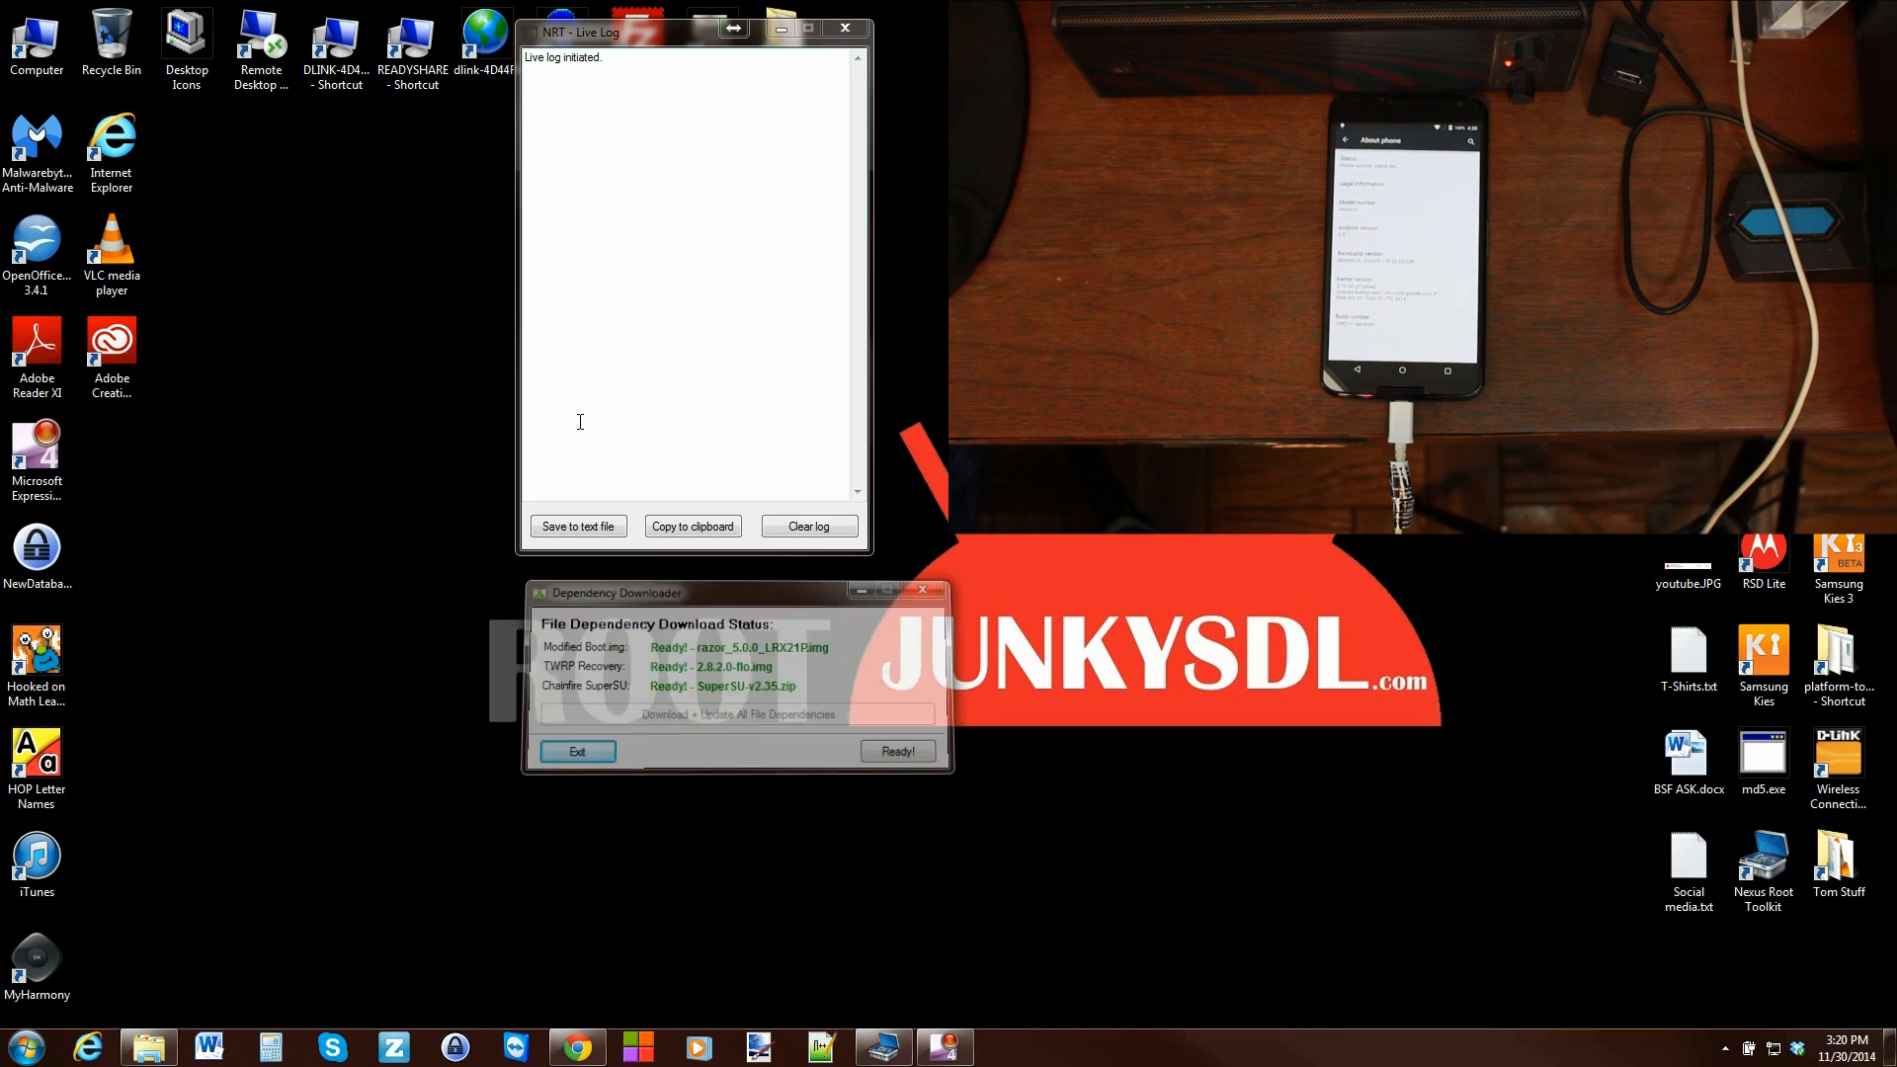
{"action": "left_click", "coordinate": [575, 751]}
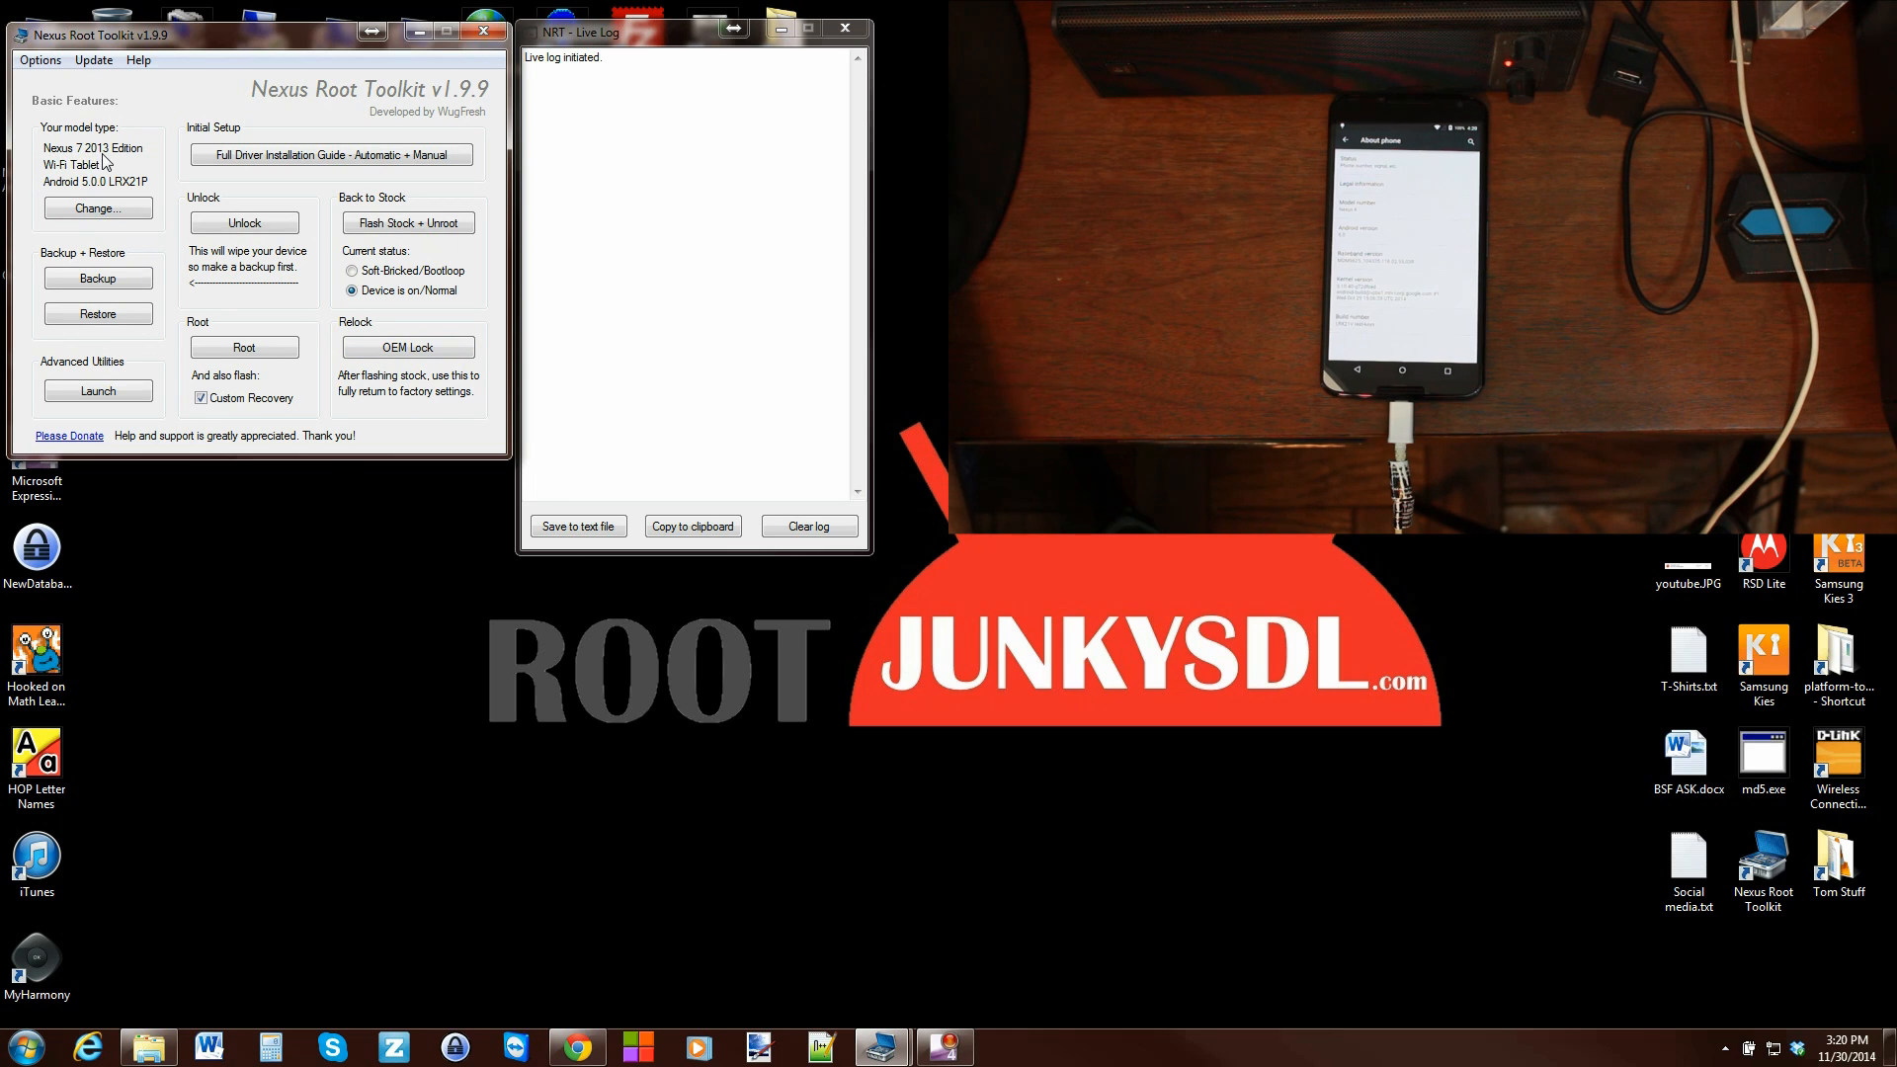
{"action": "mouse_move", "coordinate": [70, 194]}
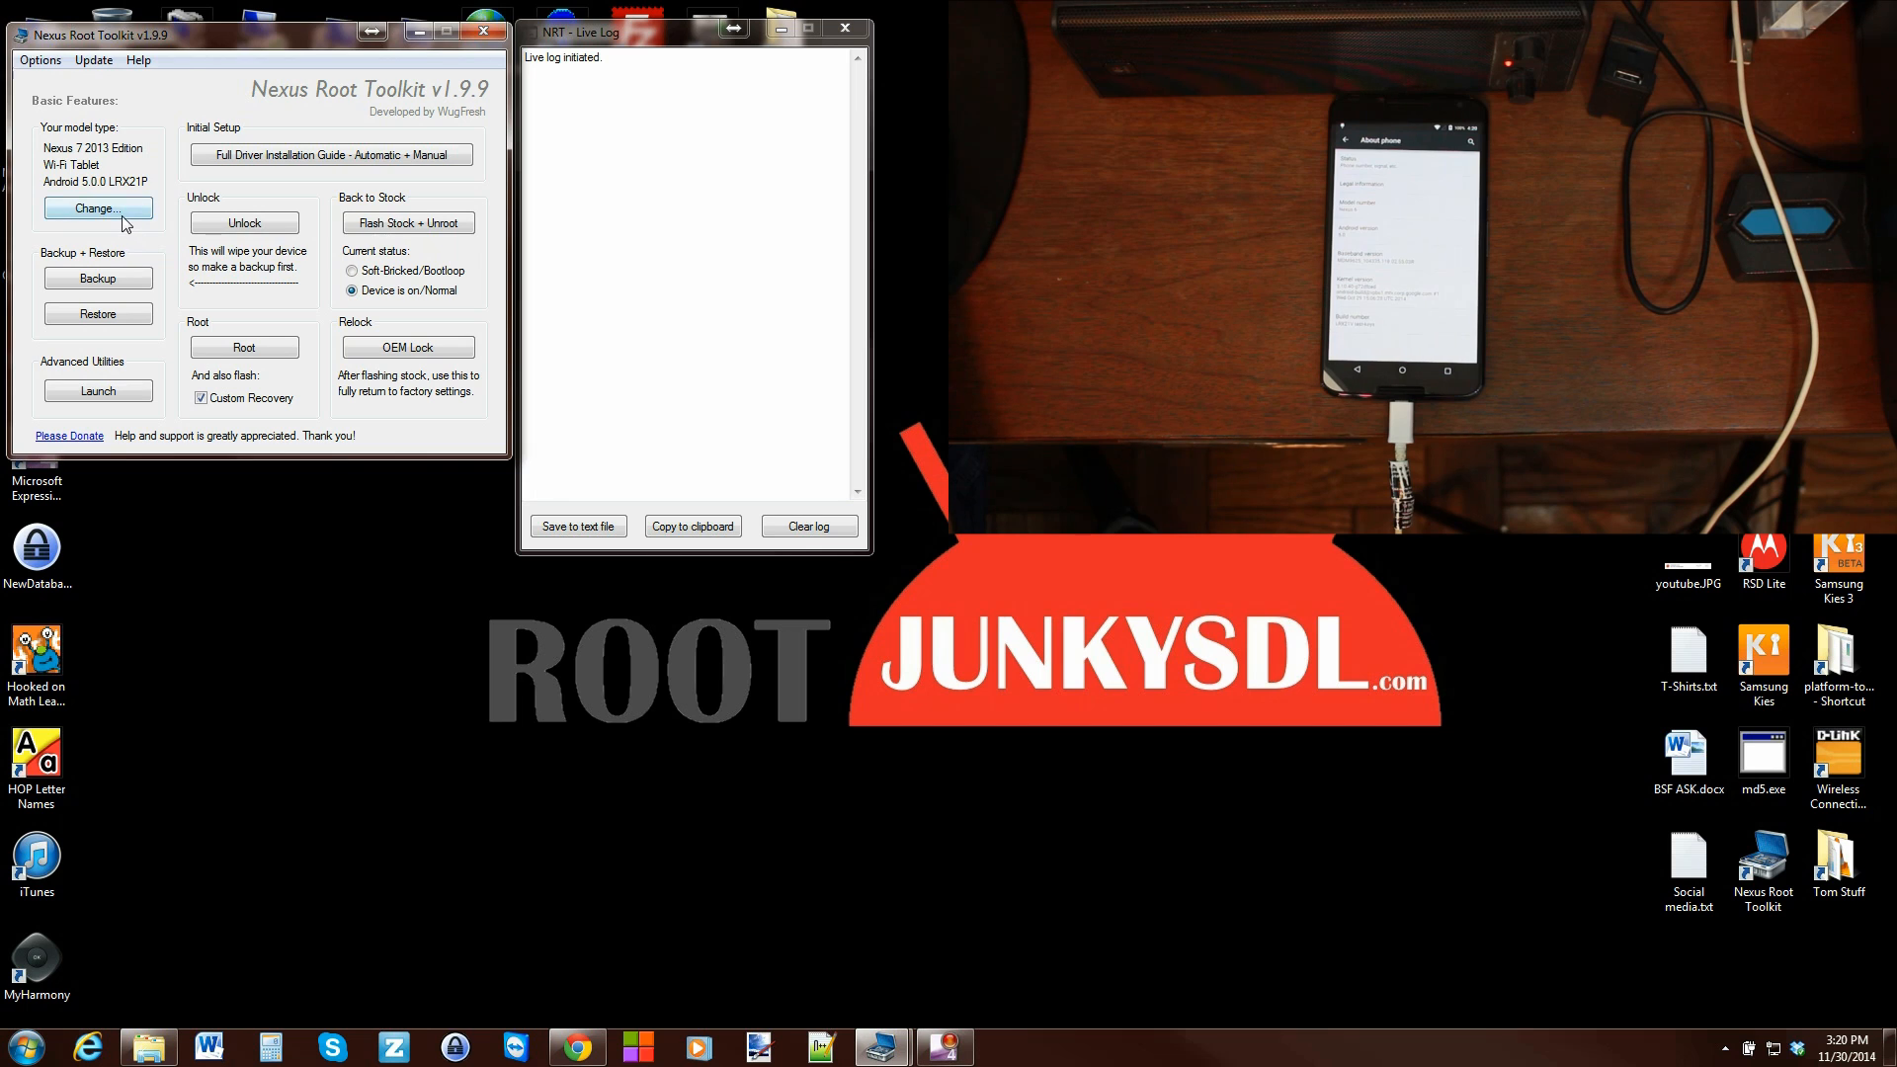
Step: Select Nexus 6 (Moto XT1100, XT1103) with the Any Build option and apply it
{"action": "left_click", "coordinate": [97, 208]}
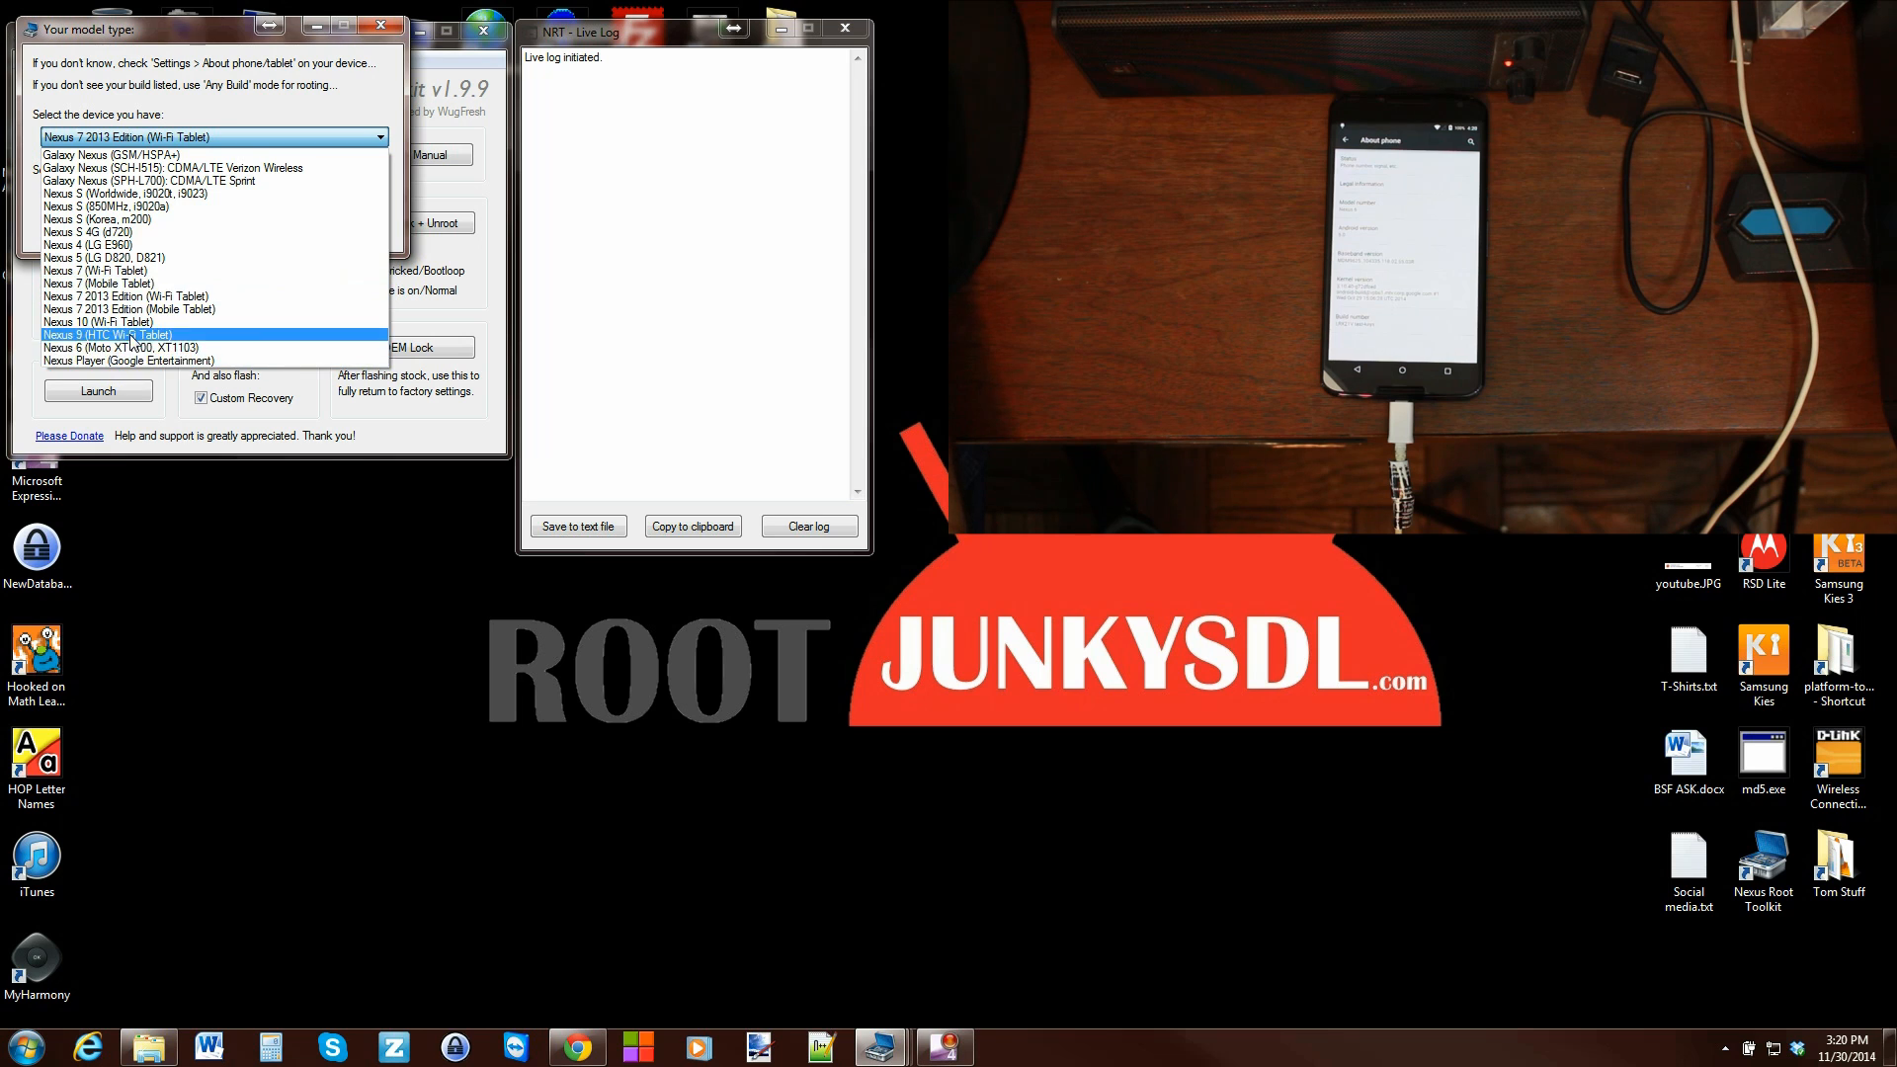
{"action": "left_click", "coordinate": [116, 348]}
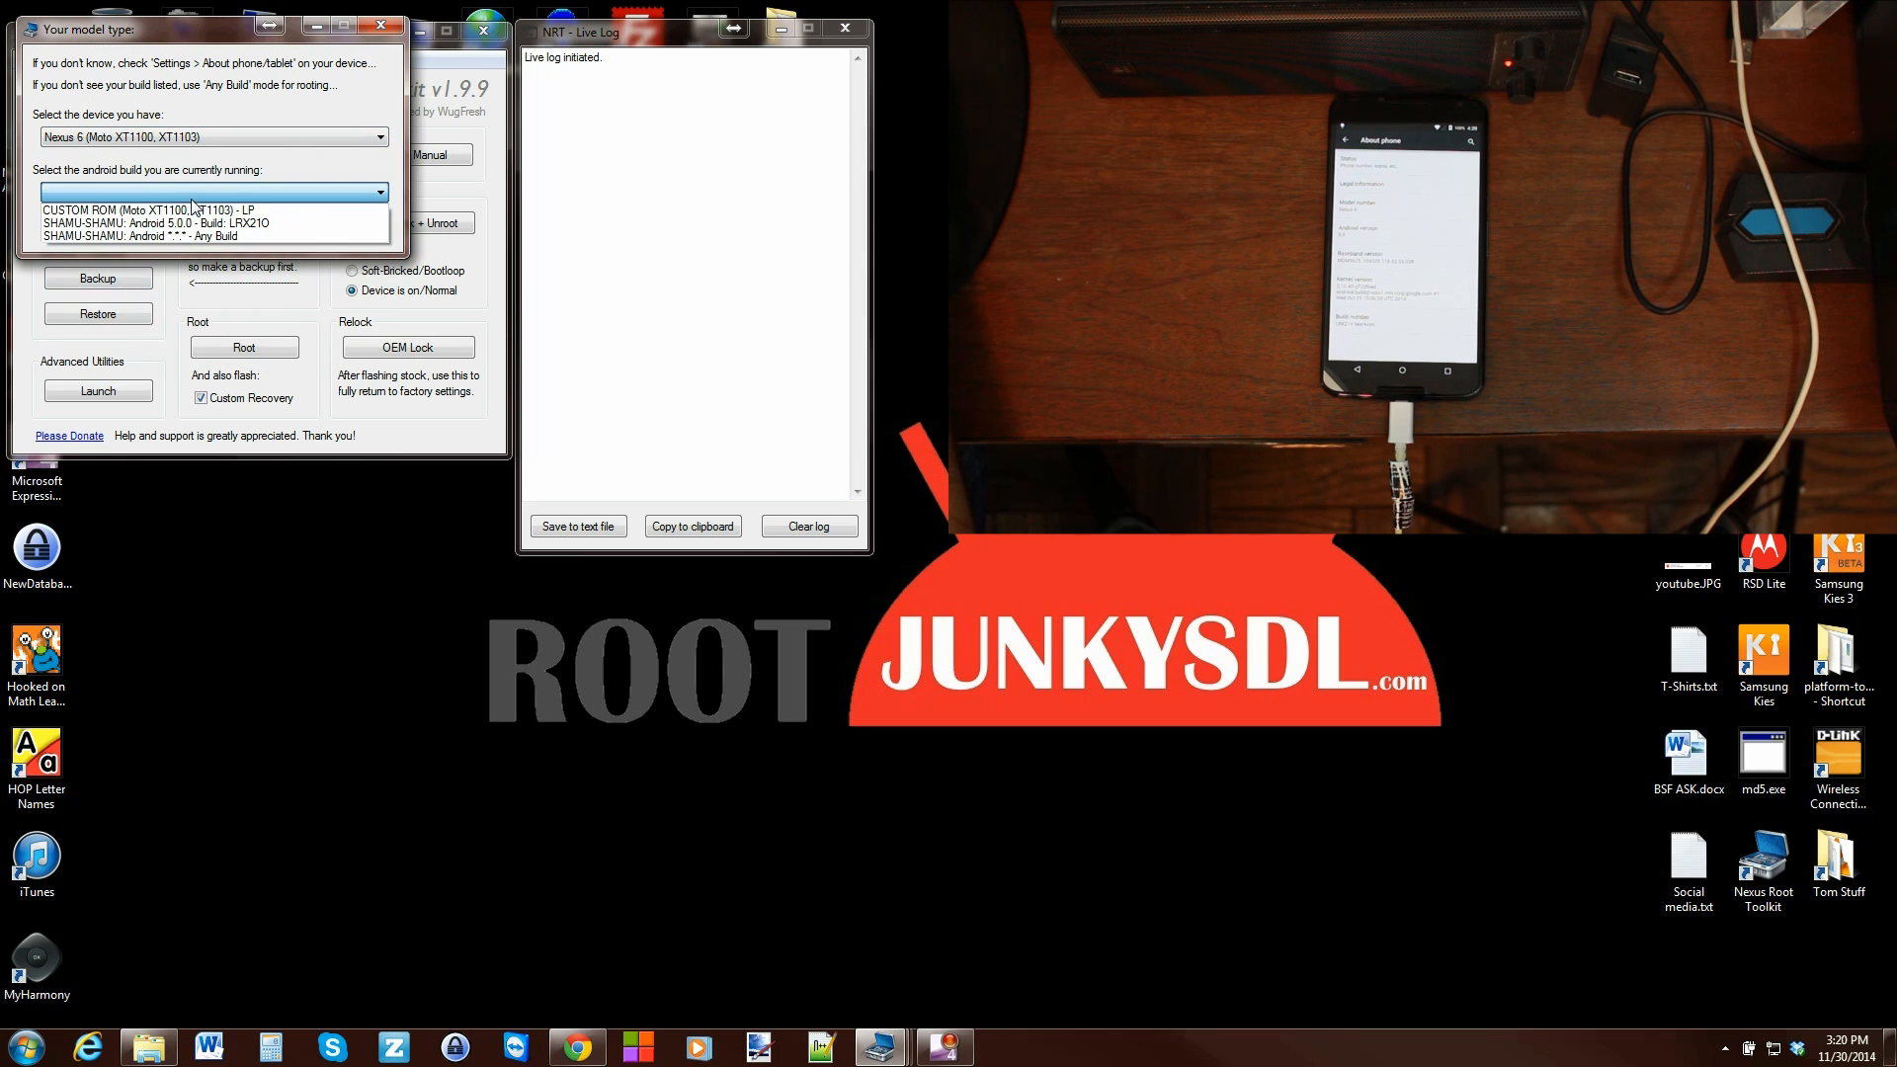
{"action": "mouse_move", "coordinate": [190, 235]}
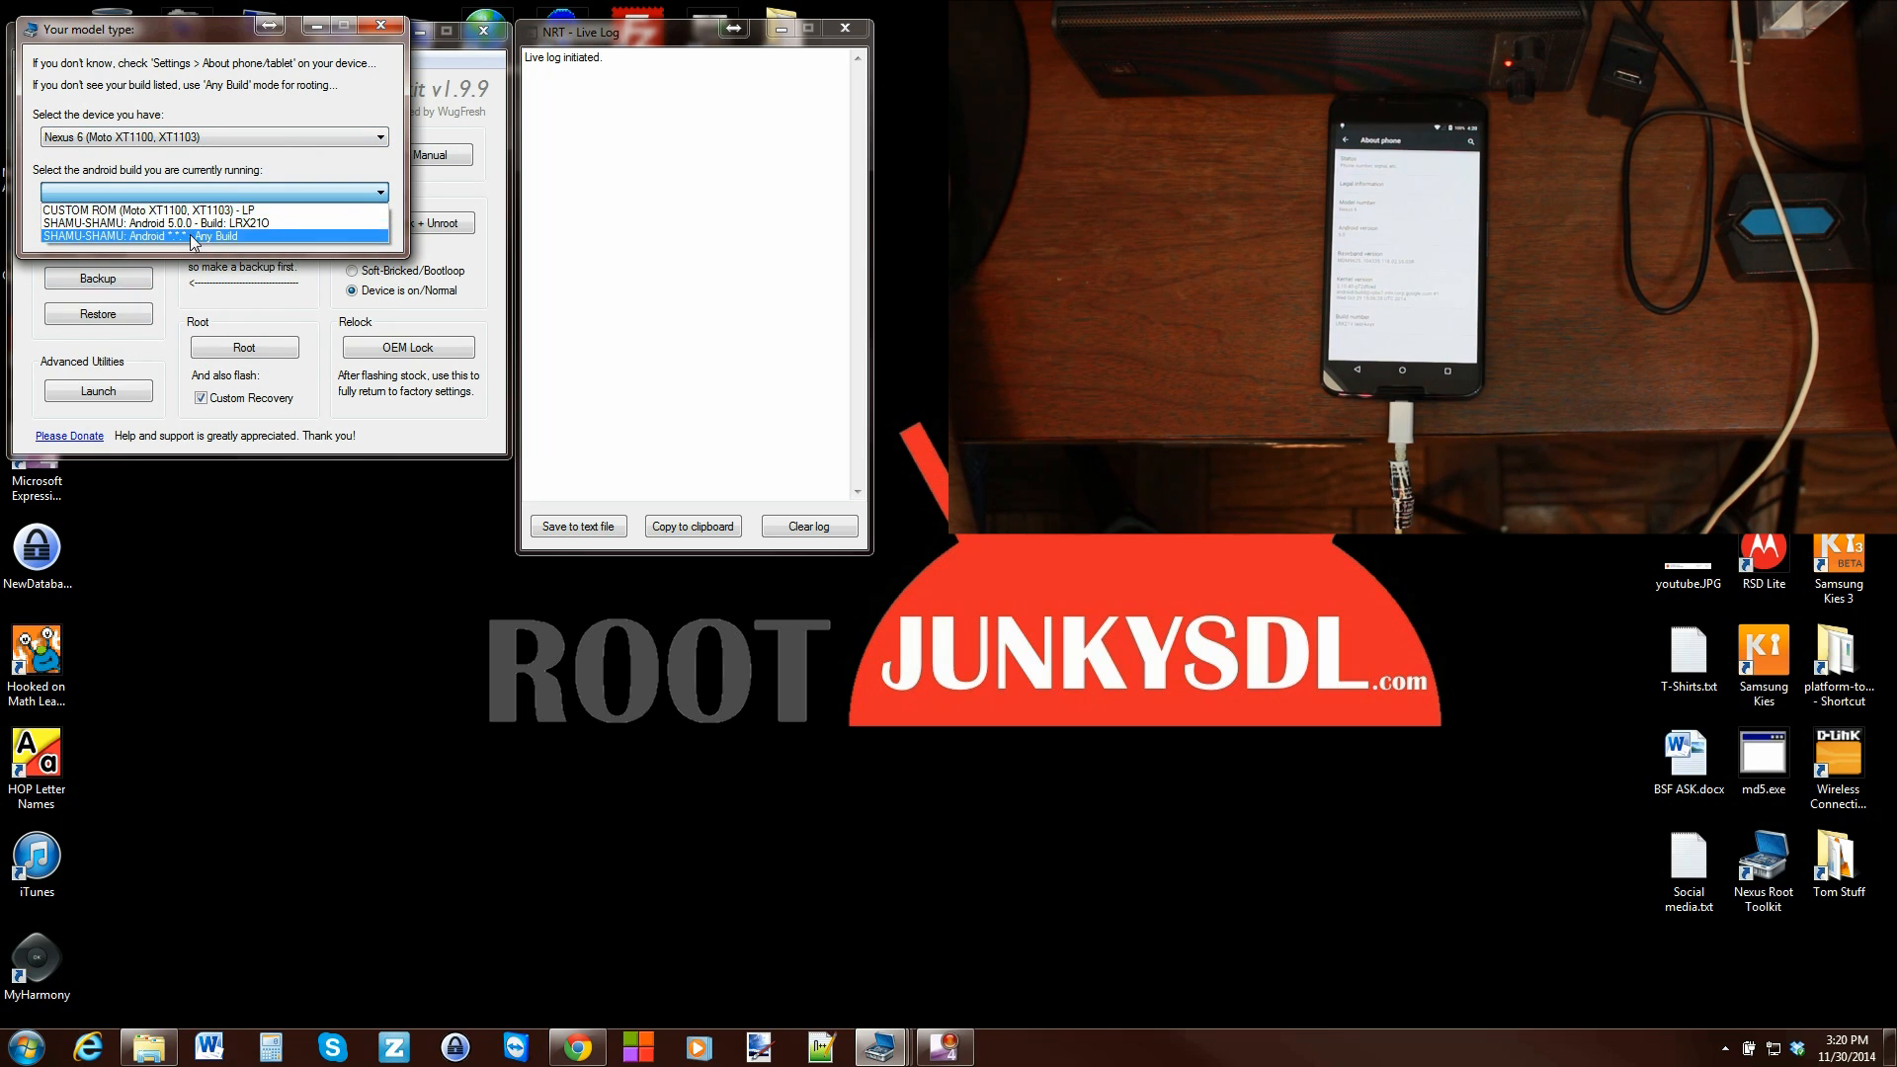
{"action": "mouse_move", "coordinate": [144, 207]}
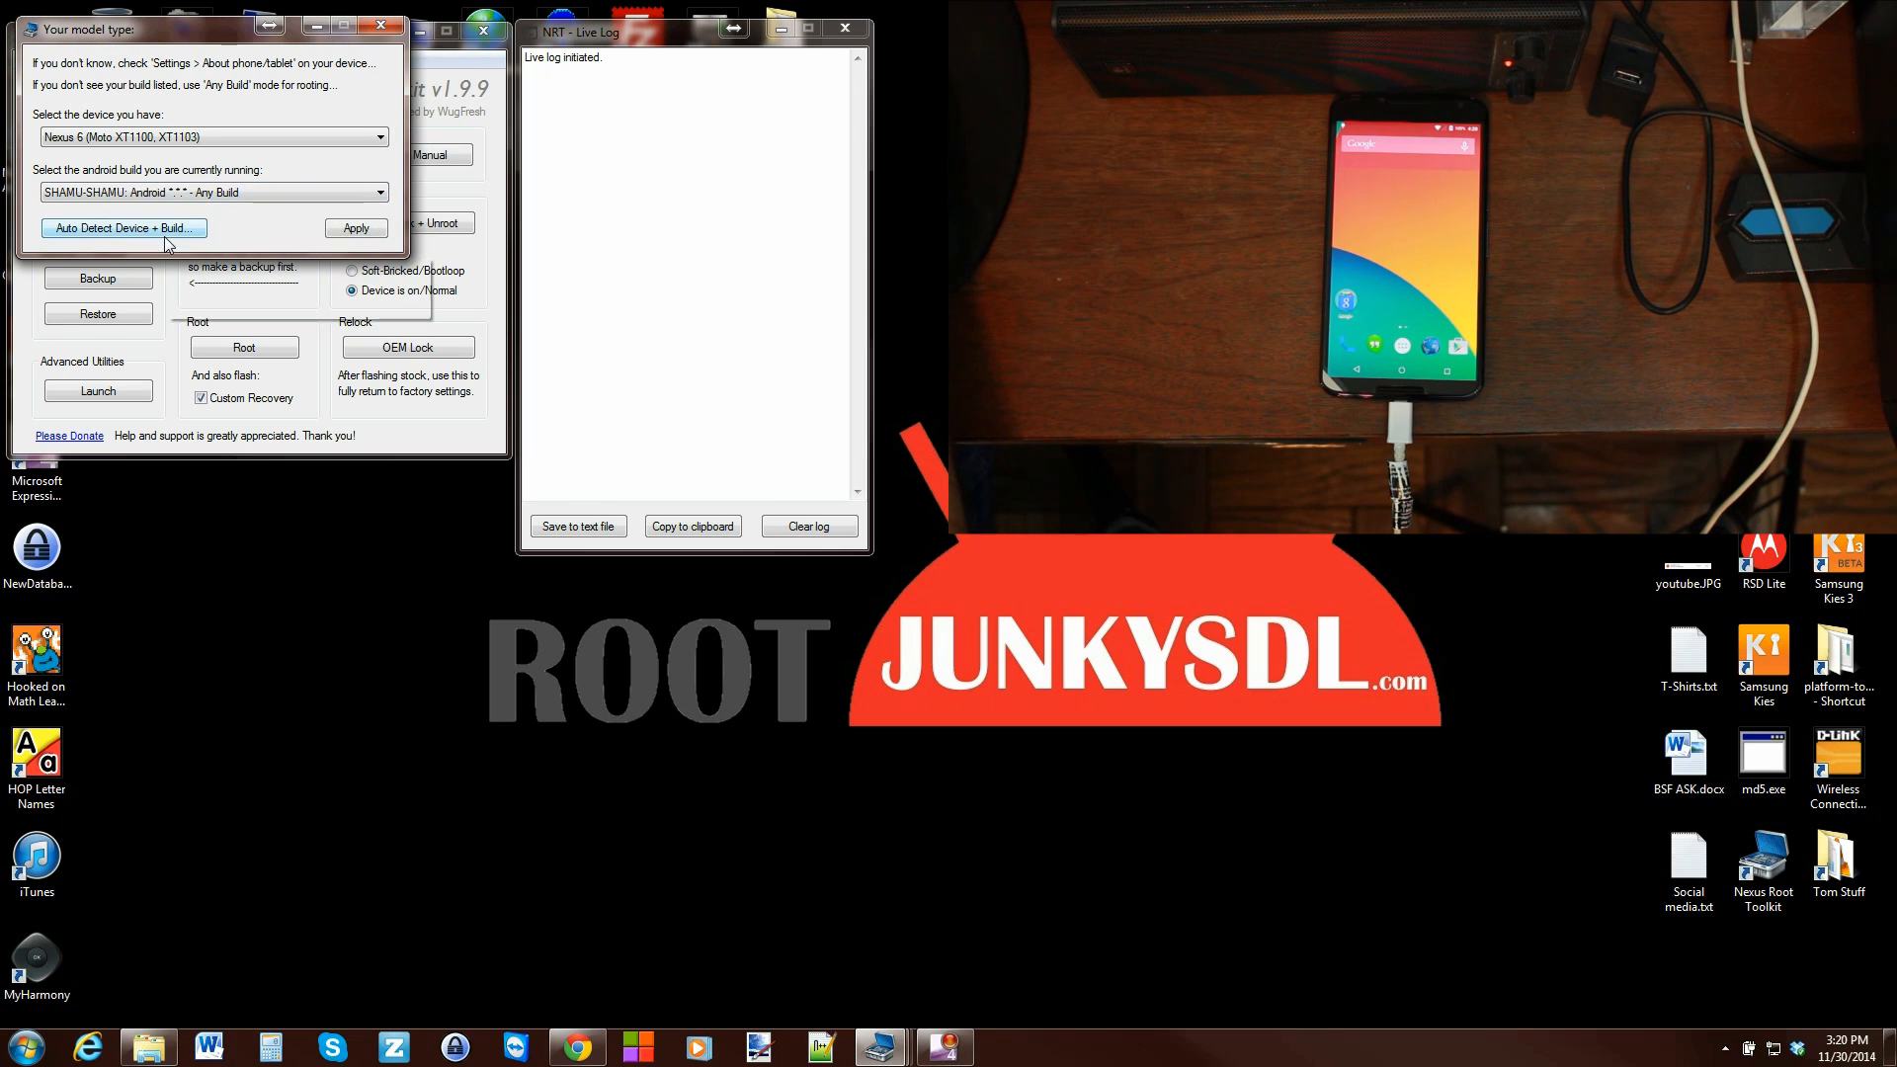
{"action": "left_click", "coordinate": [379, 26]}
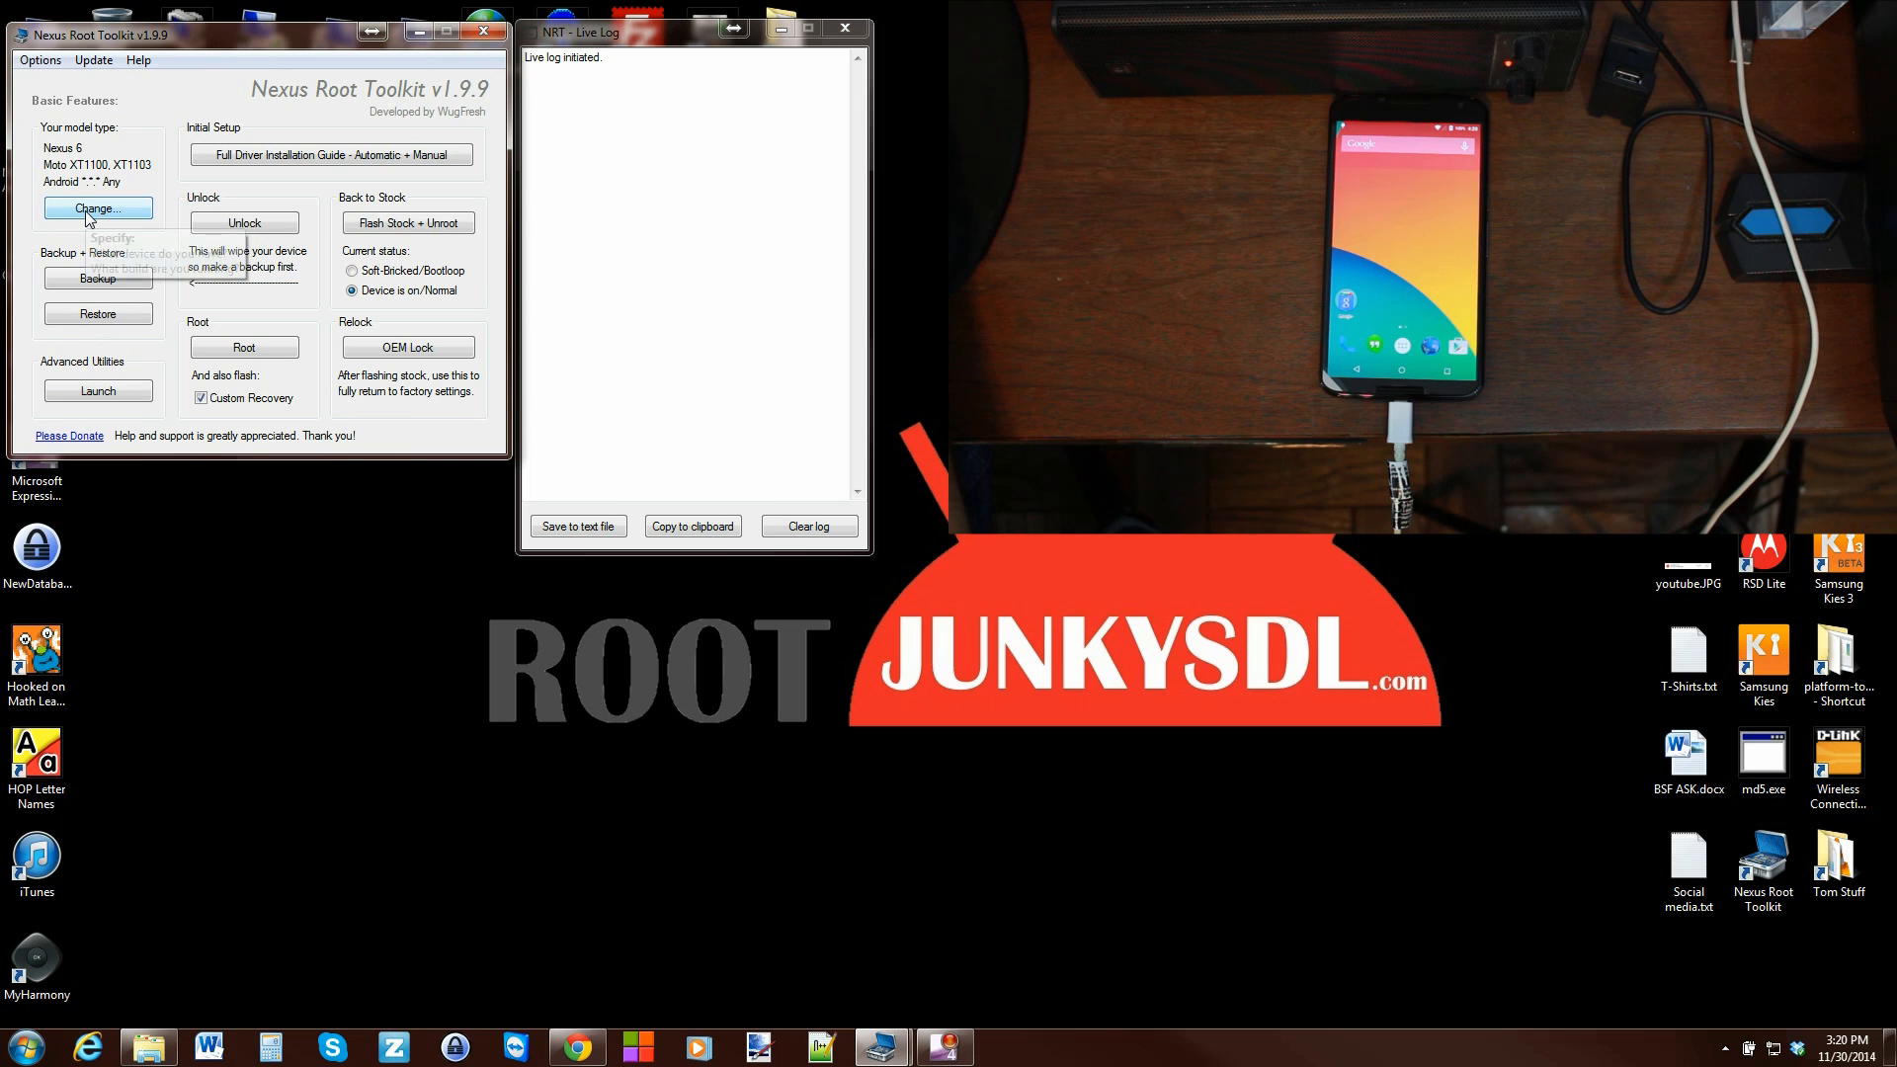
Step: Reopen the model type chooser with Nexus 6 still set and no build chosen
{"action": "left_click", "coordinate": [97, 207]}
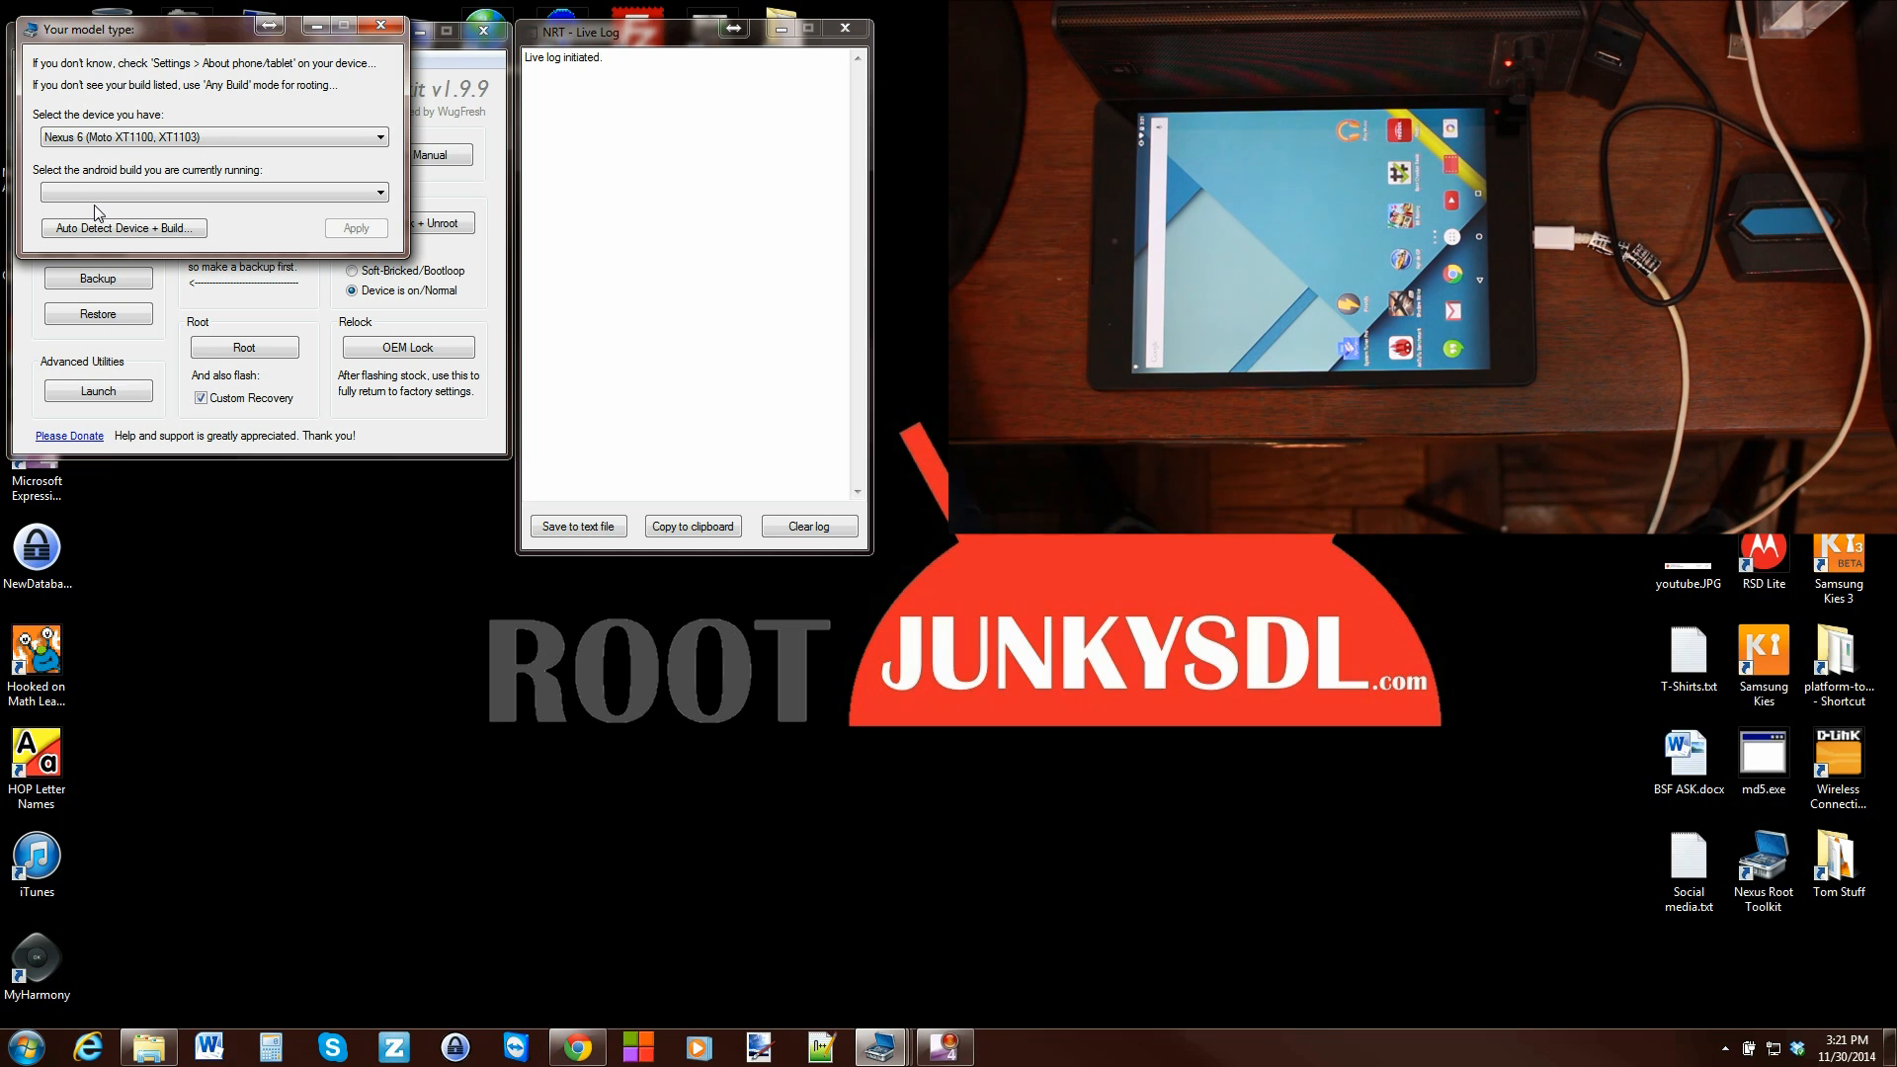
{"action": "mouse_move", "coordinate": [123, 228]}
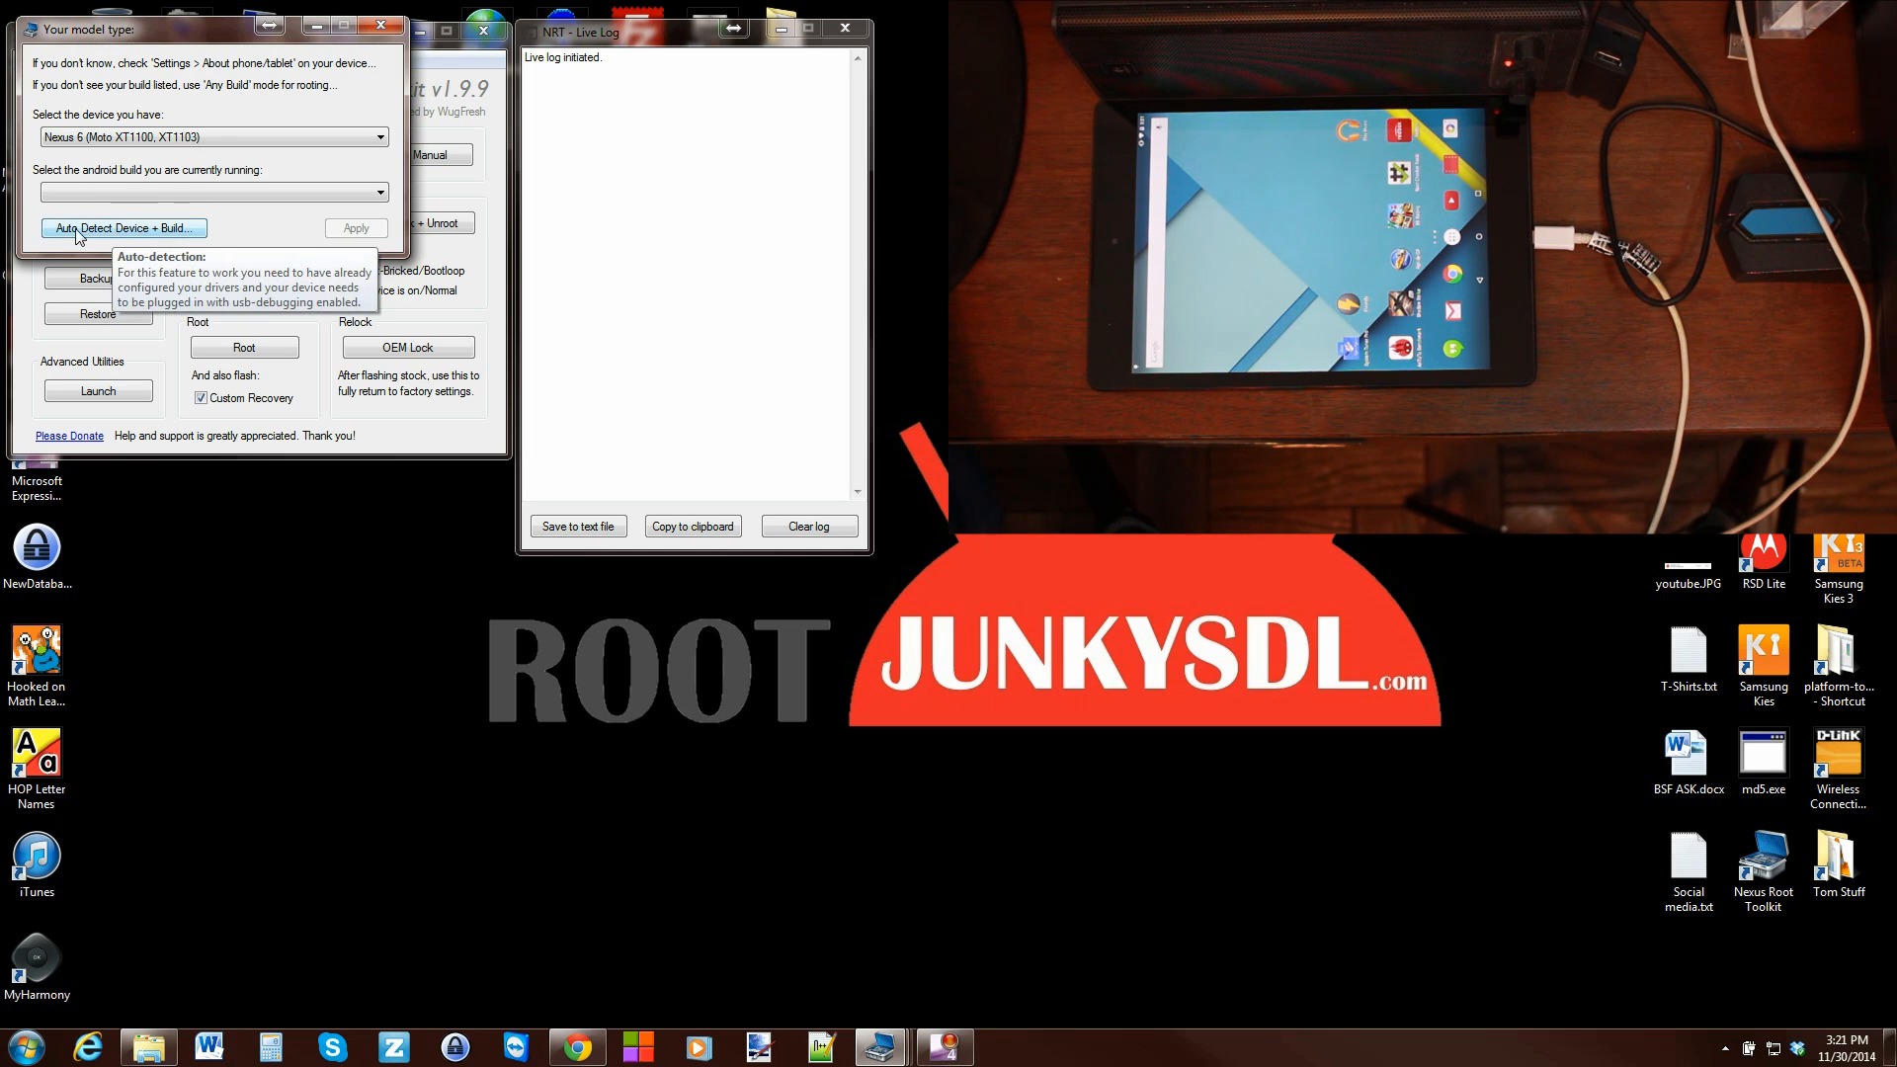
Step: Auto-detect the connected tablet as Nexus 9 (HTC Wi-Fi Tablet), Android 5.0.0 LRX21R
{"action": "left_click", "coordinate": [122, 227]}
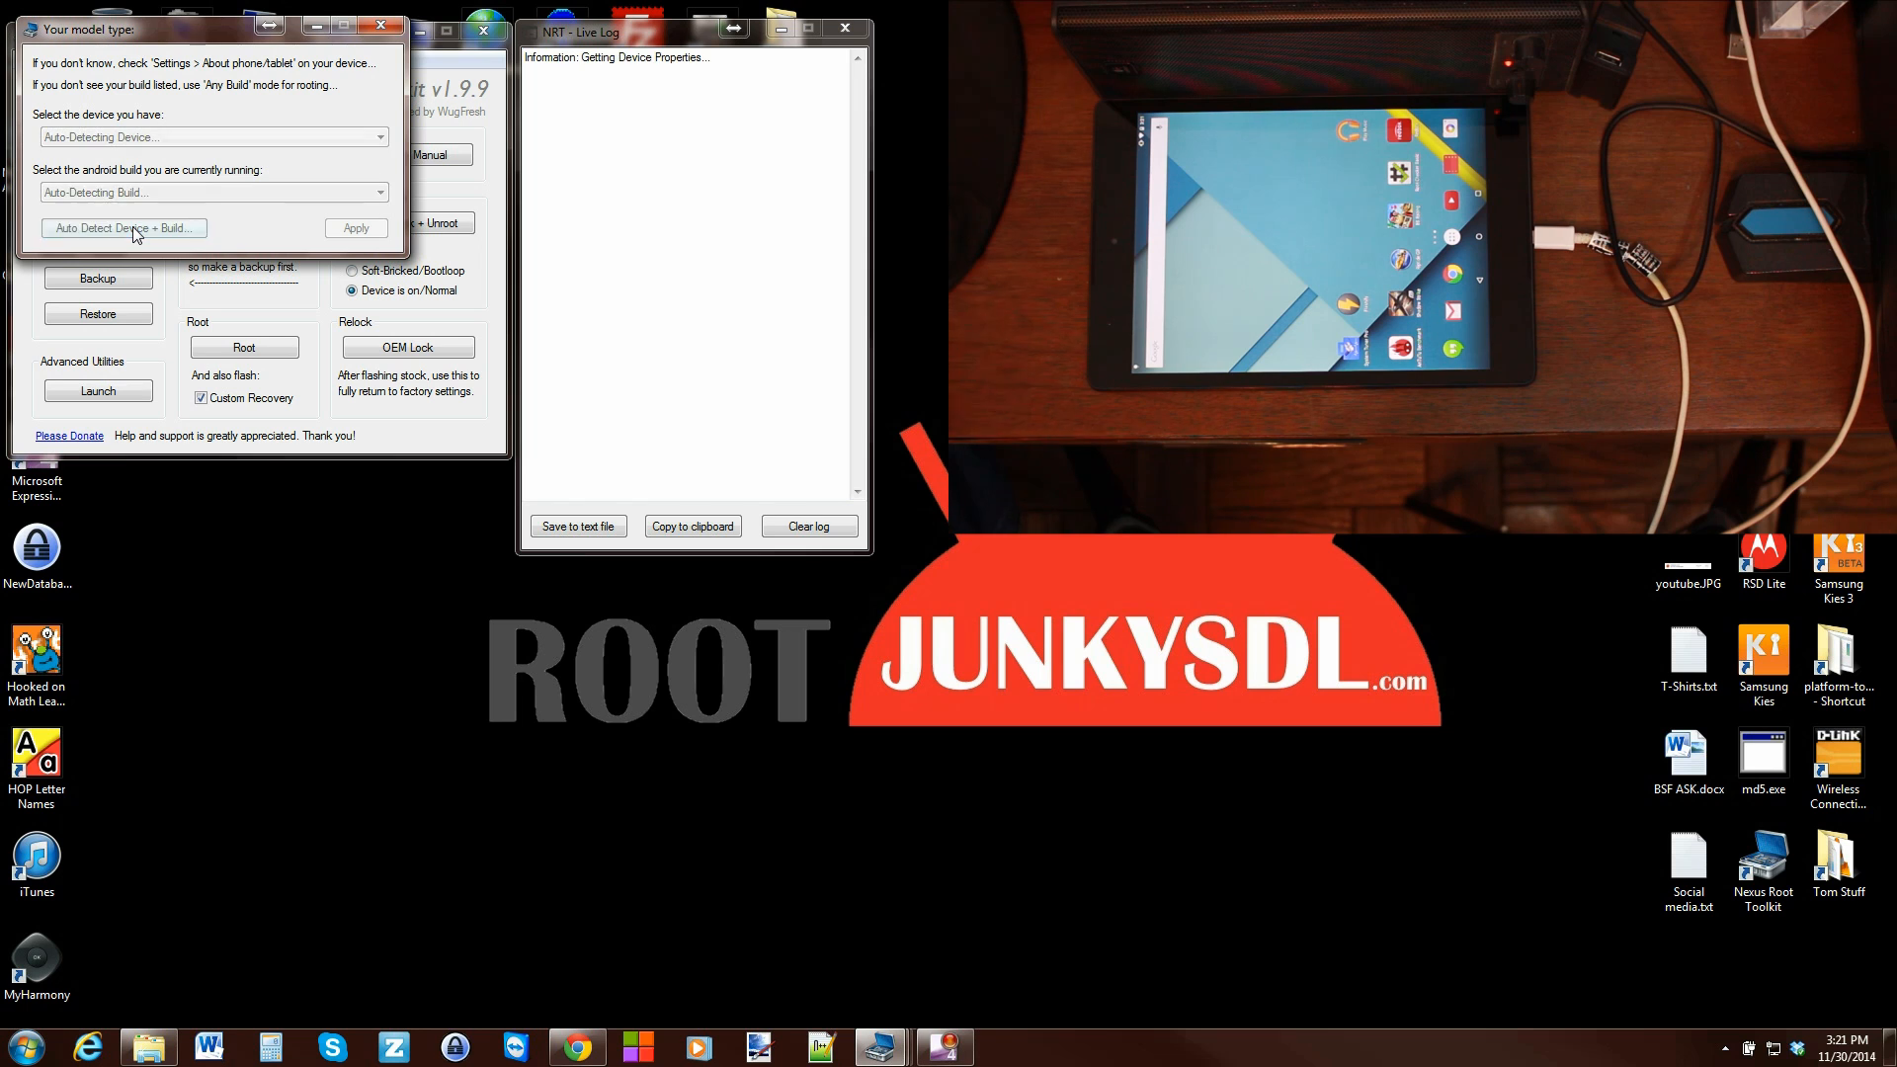
{"action": "left_click", "coordinate": [122, 228]}
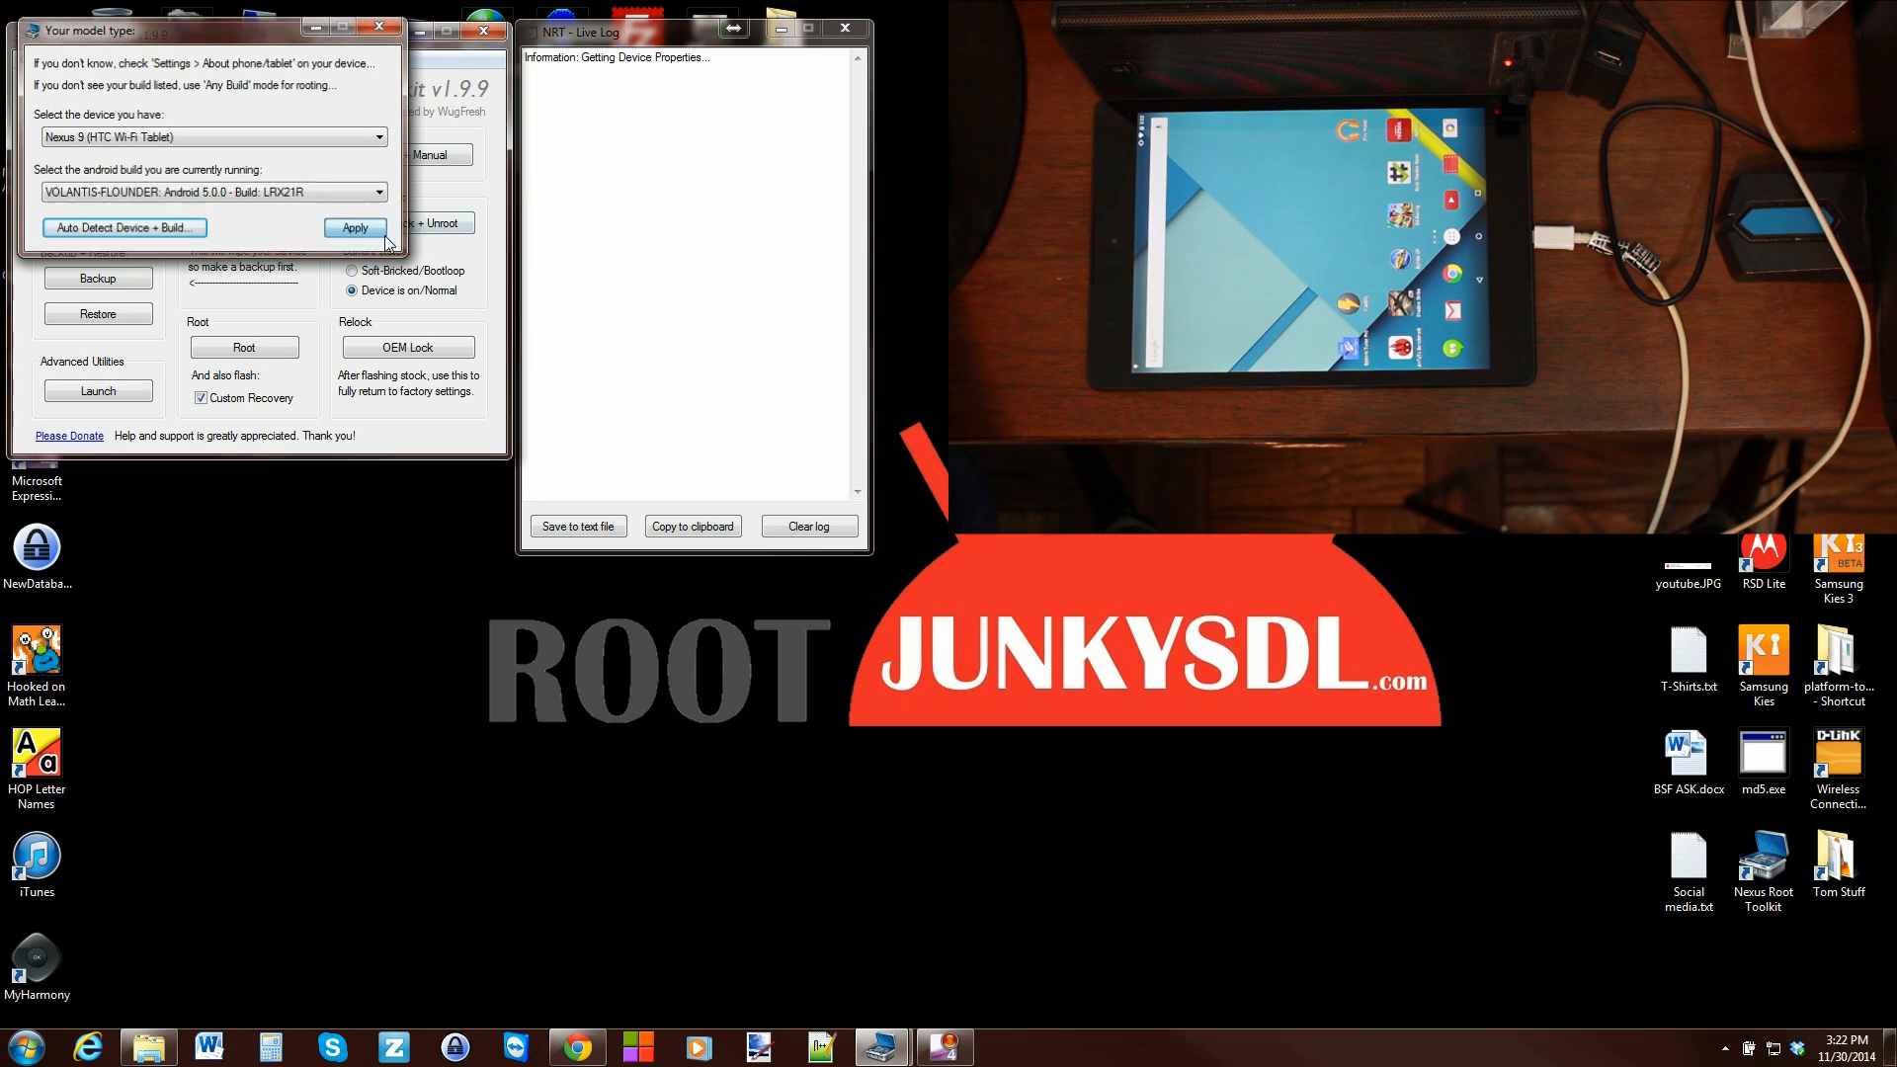
Step: Apply the detected Nexus 9 build and acknowledge the USB debugging message
{"action": "left_click", "coordinate": [354, 228]}
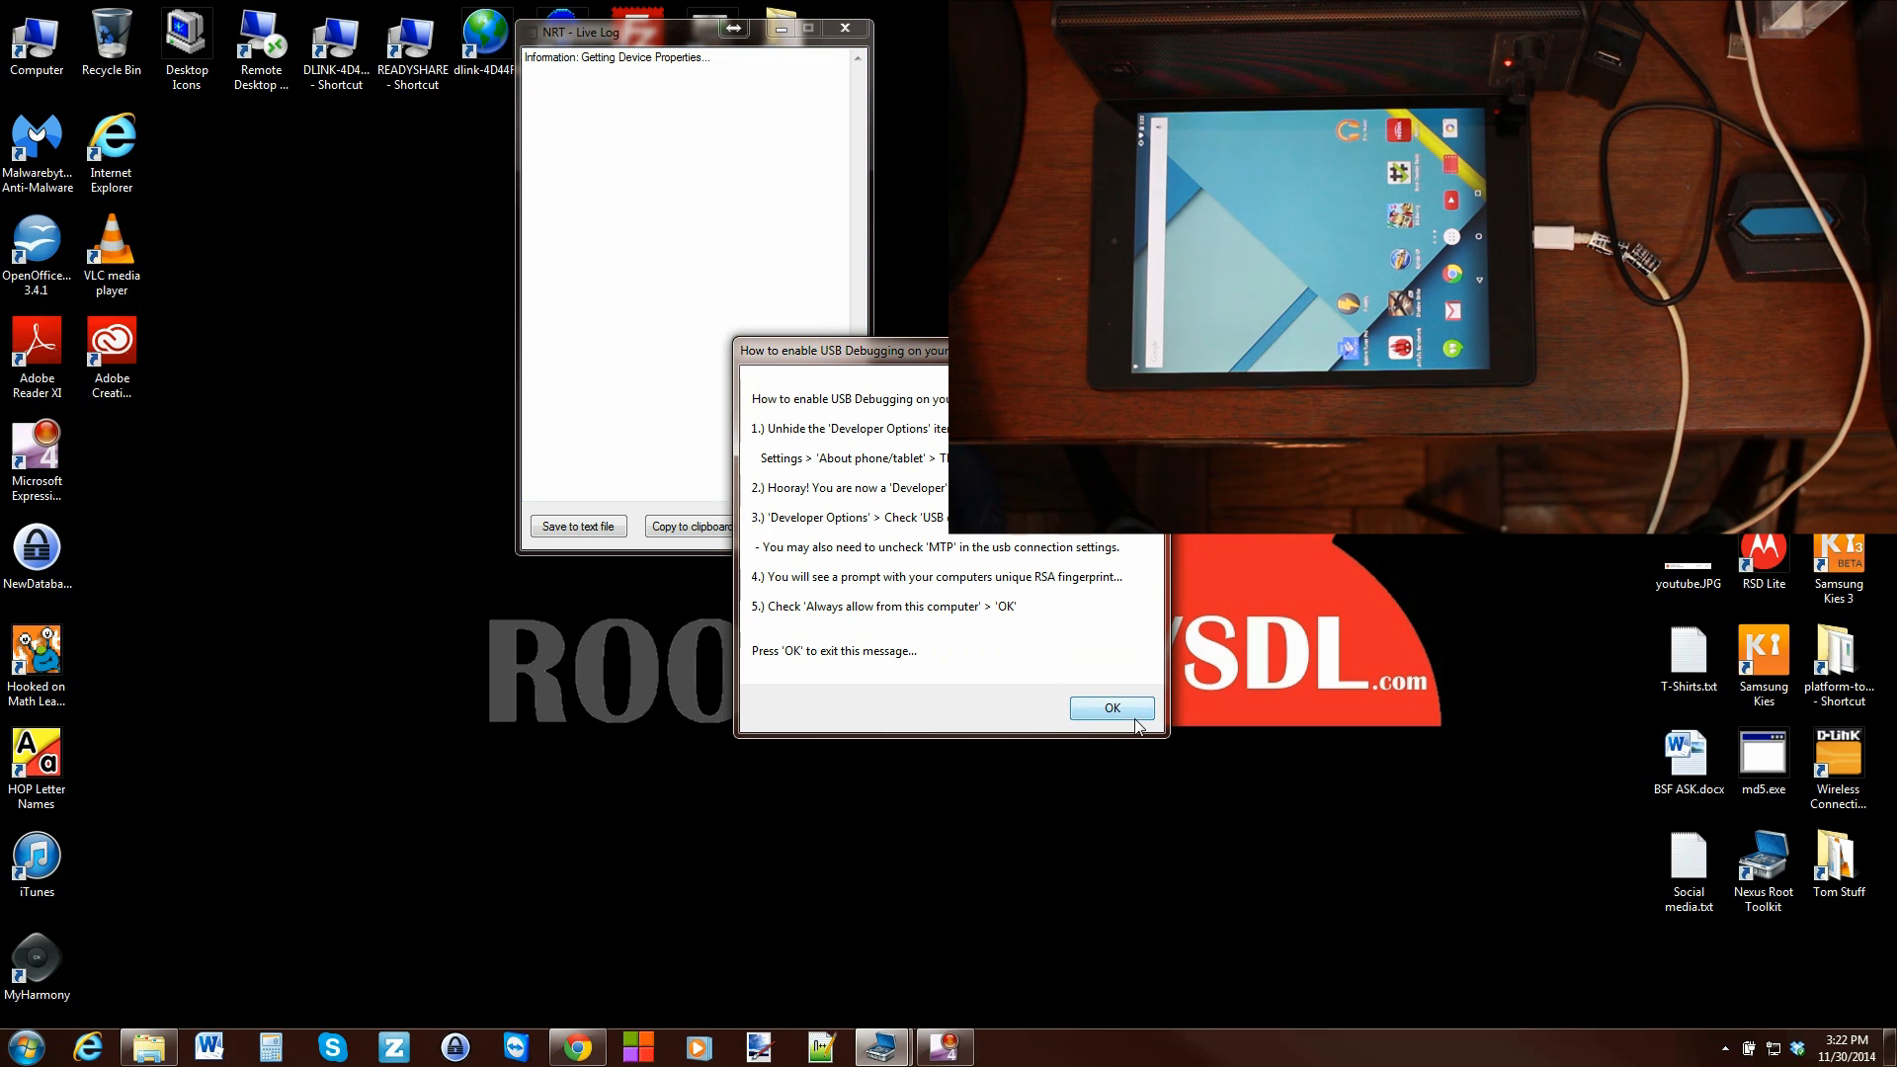
{"action": "left_click", "coordinate": [1110, 708]}
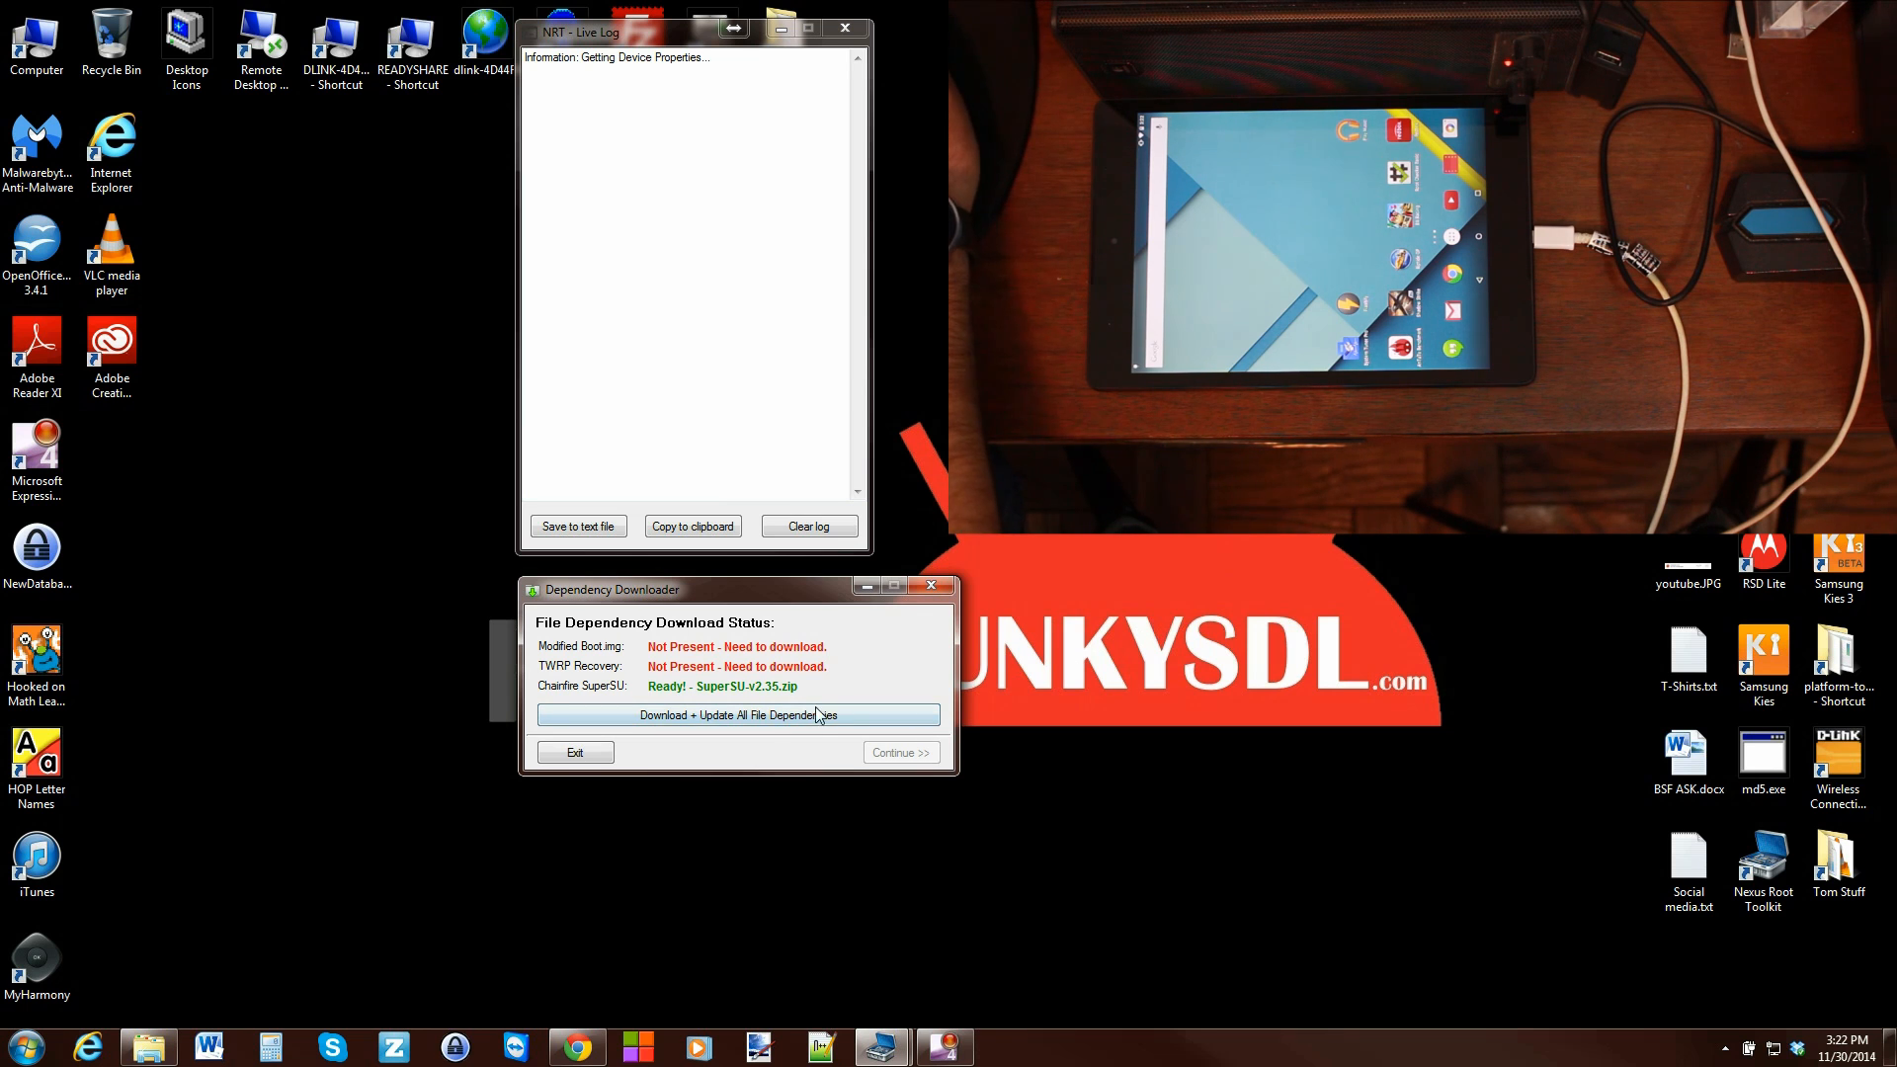
Step: Download the Nexus 9 boot image and TWRP recovery, then leave the downloader with all Ready
{"action": "left_click", "coordinate": [737, 713]}
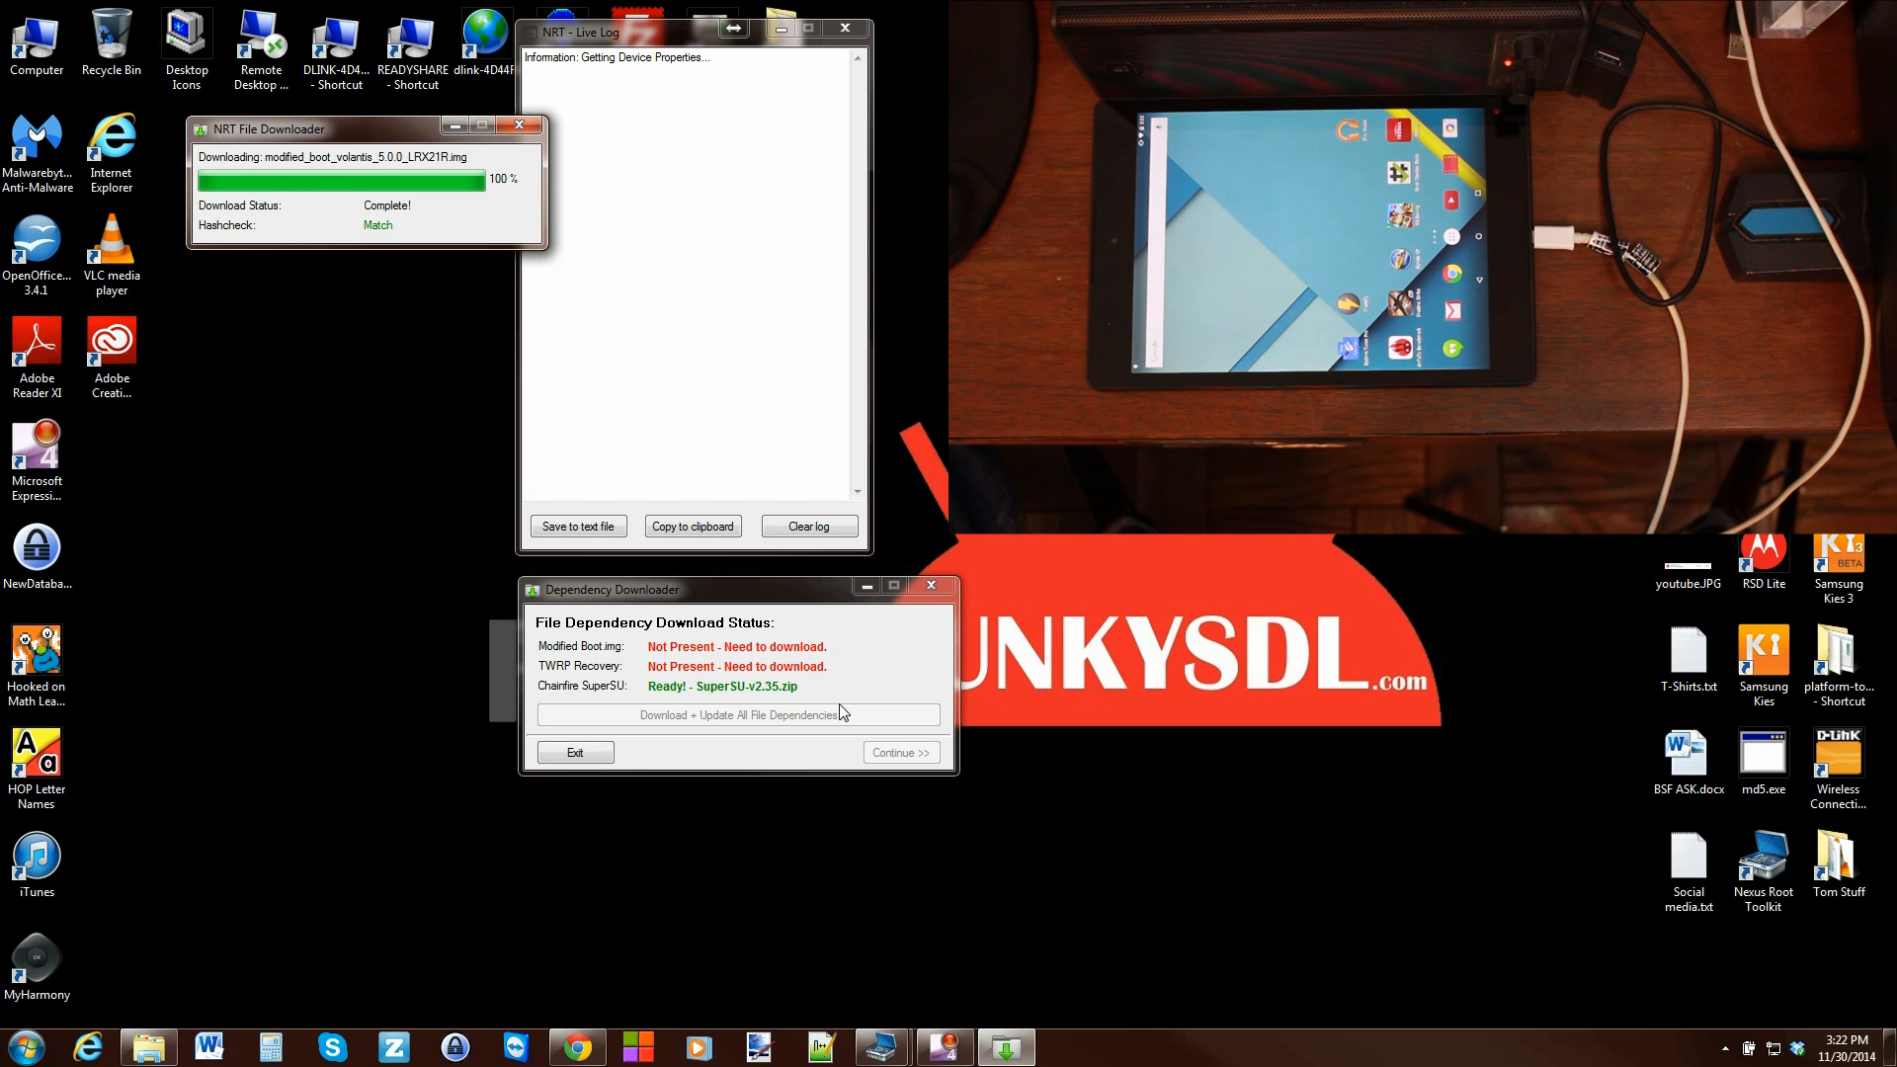
{"action": "left_click", "coordinate": [737, 714]}
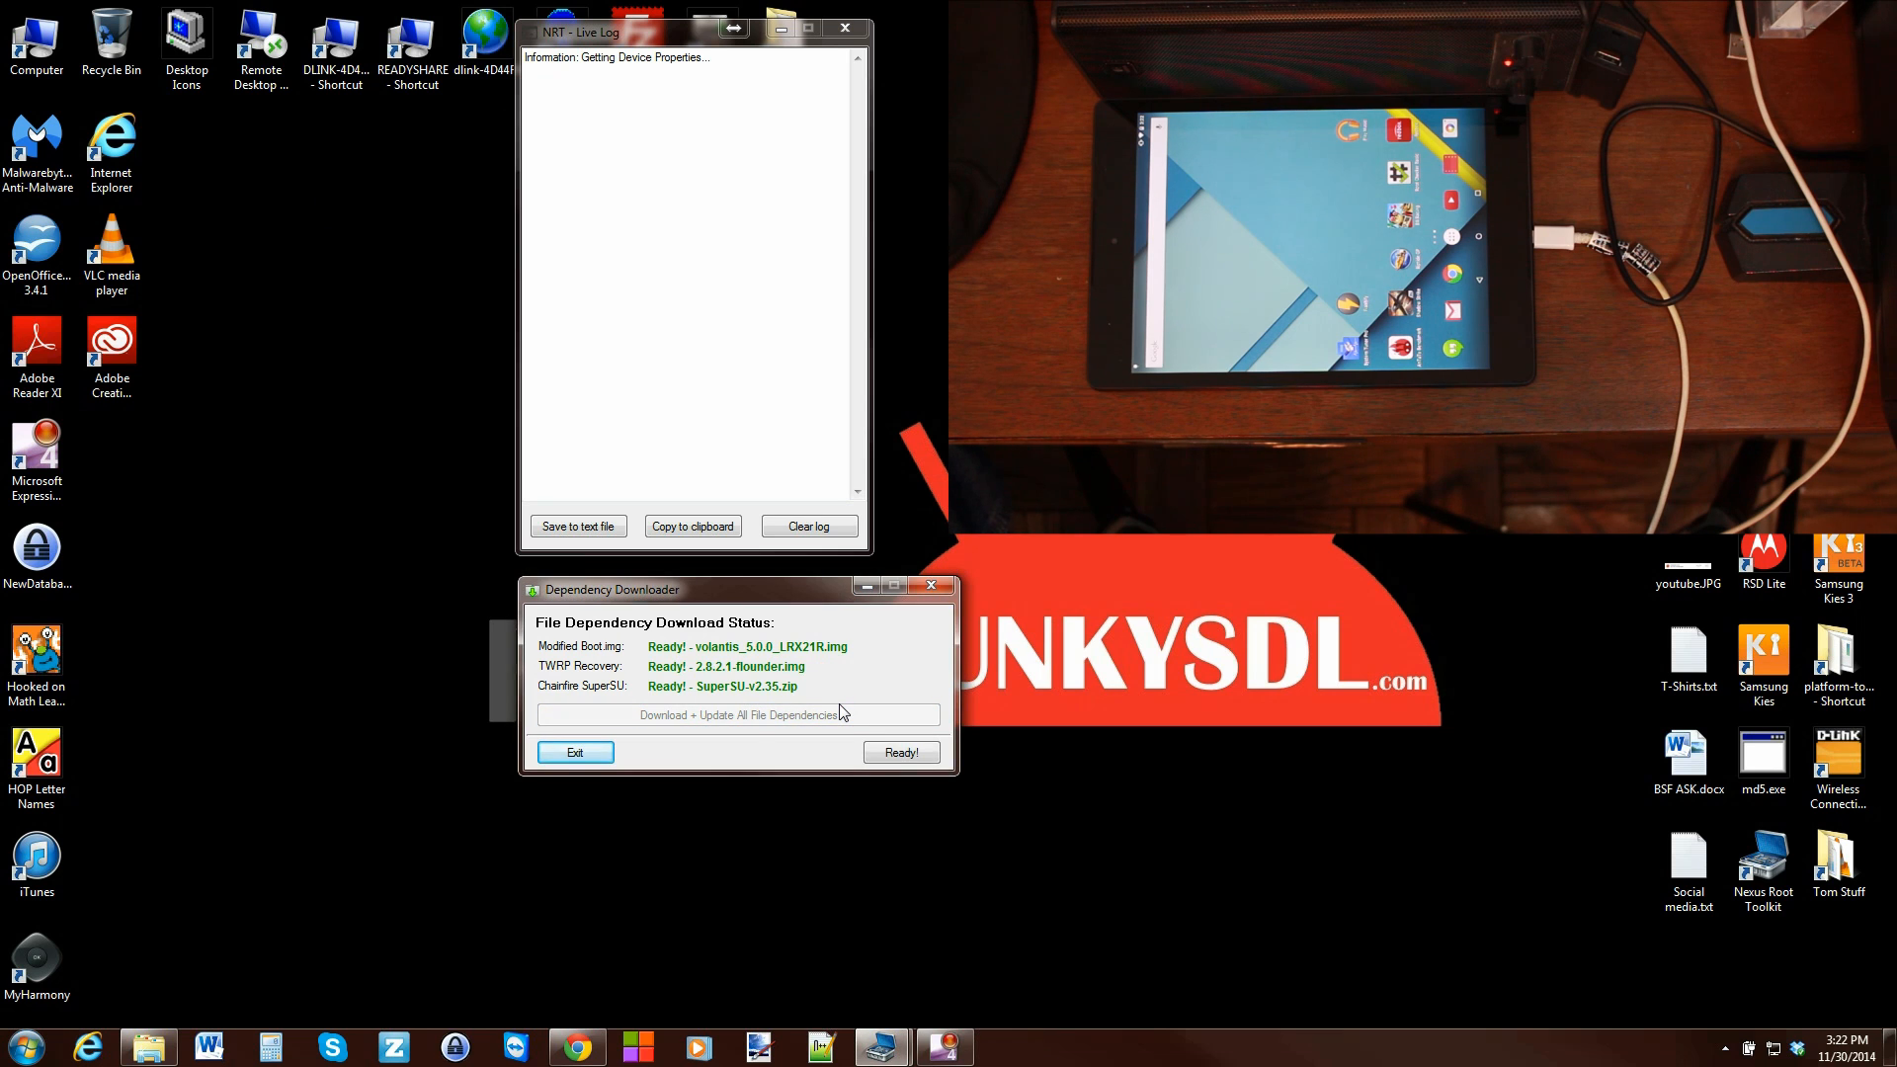
{"action": "left_click", "coordinate": [575, 751]}
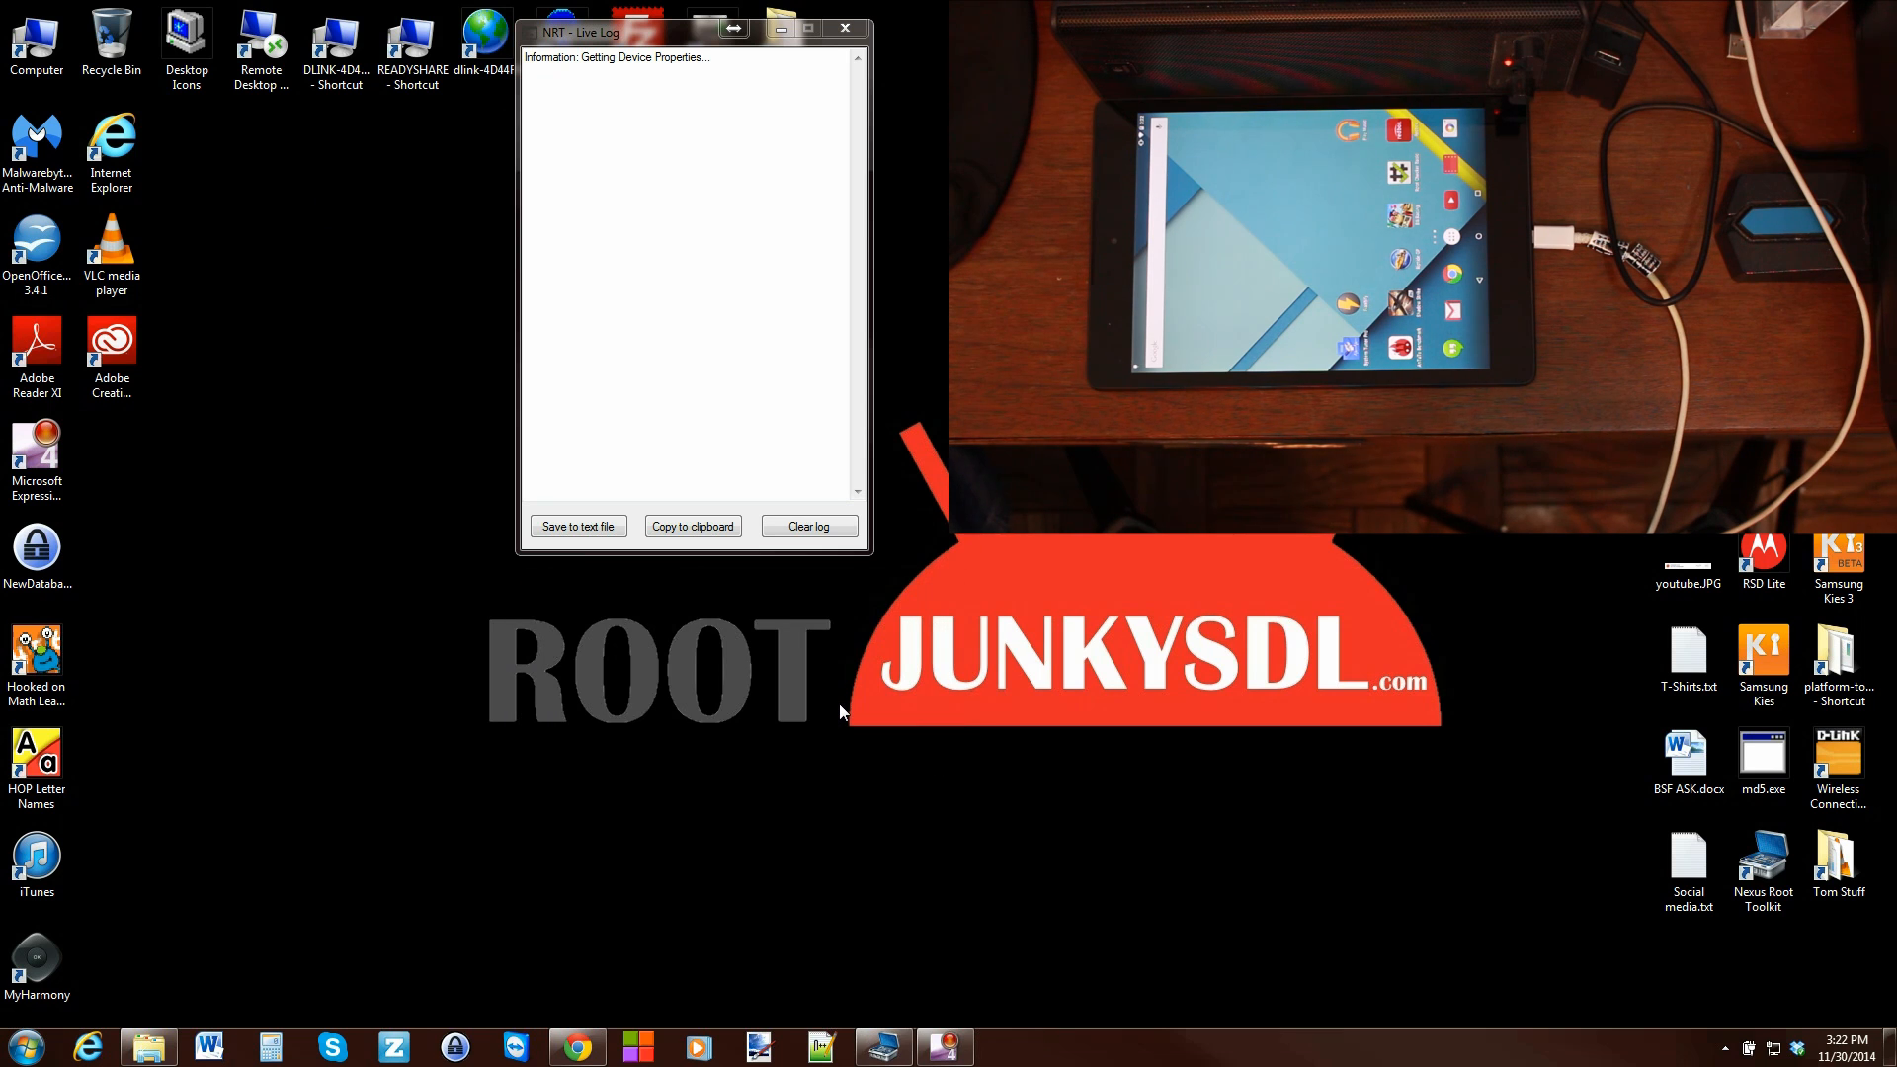